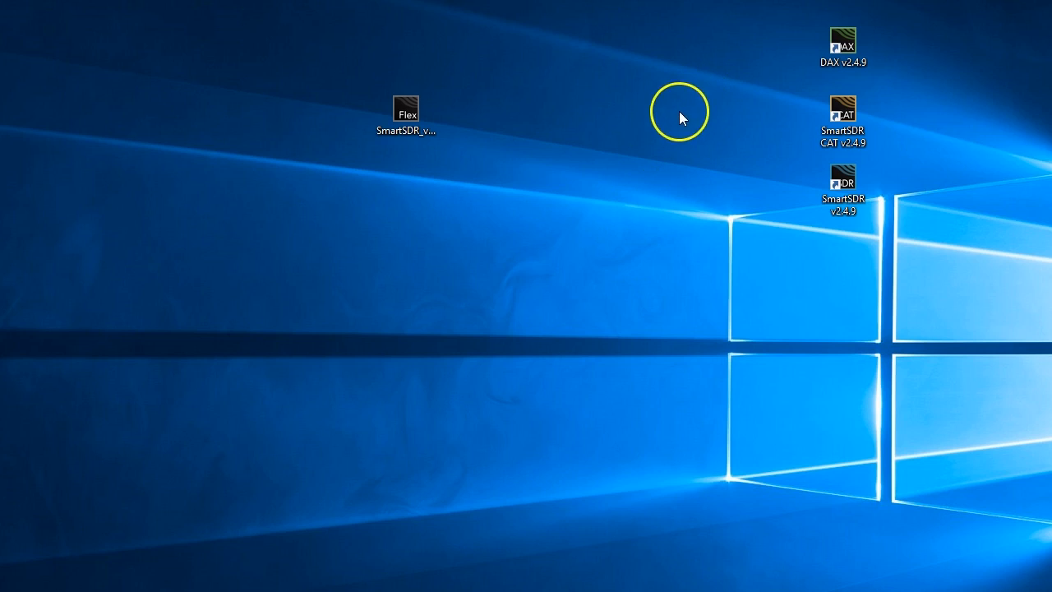
{"action": "mouse_move", "coordinate": [983, 224]}
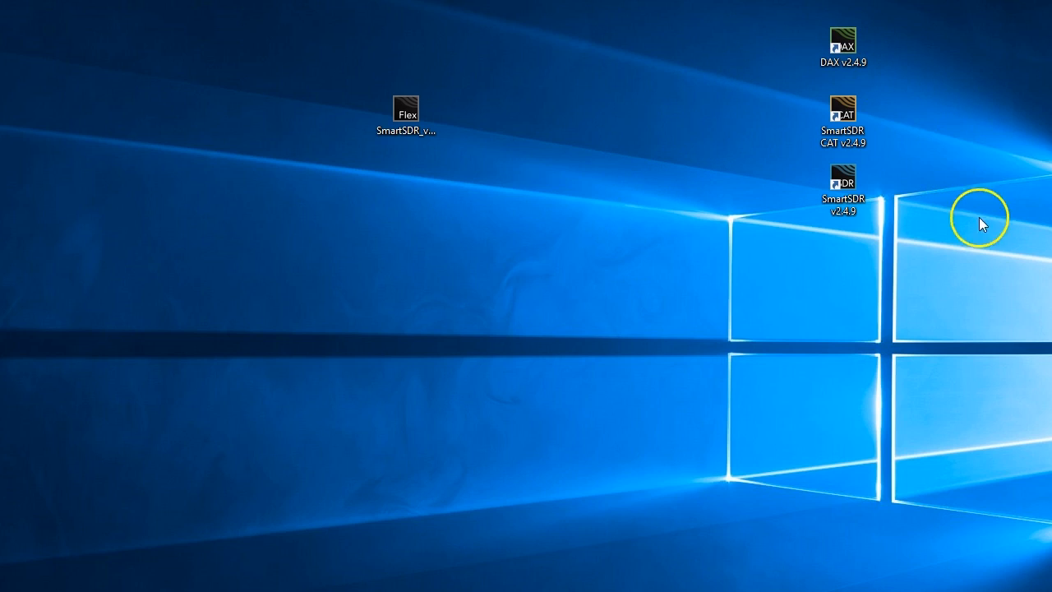
- Launch SmartSDR v2.4.9 and connect to the FLEX-6600M radio from the chooser
{"action": "left_click", "coordinate": [842, 187]}
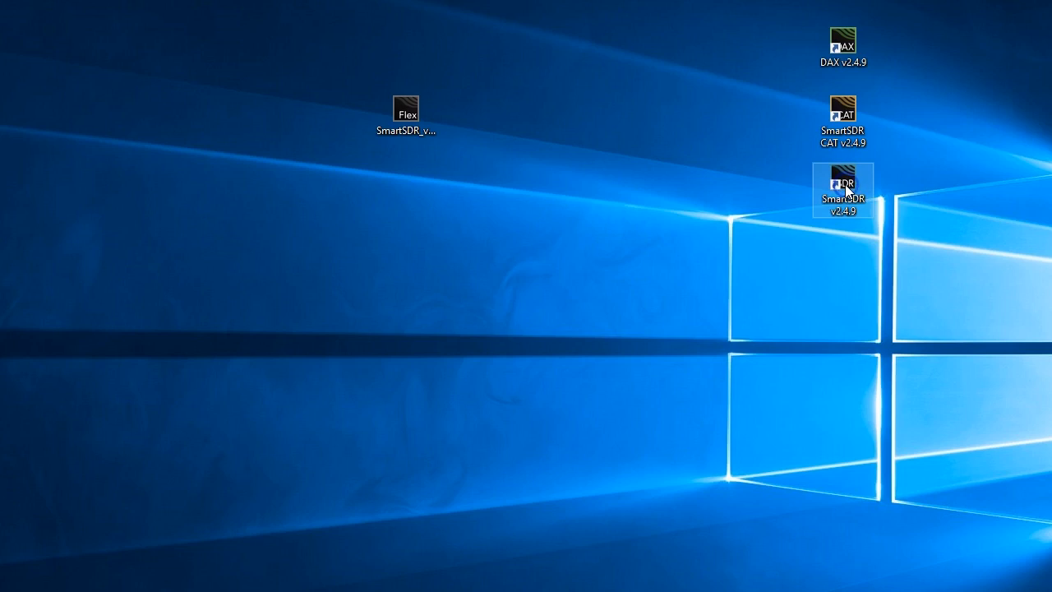
{"action": "double_click", "coordinate": [842, 183]}
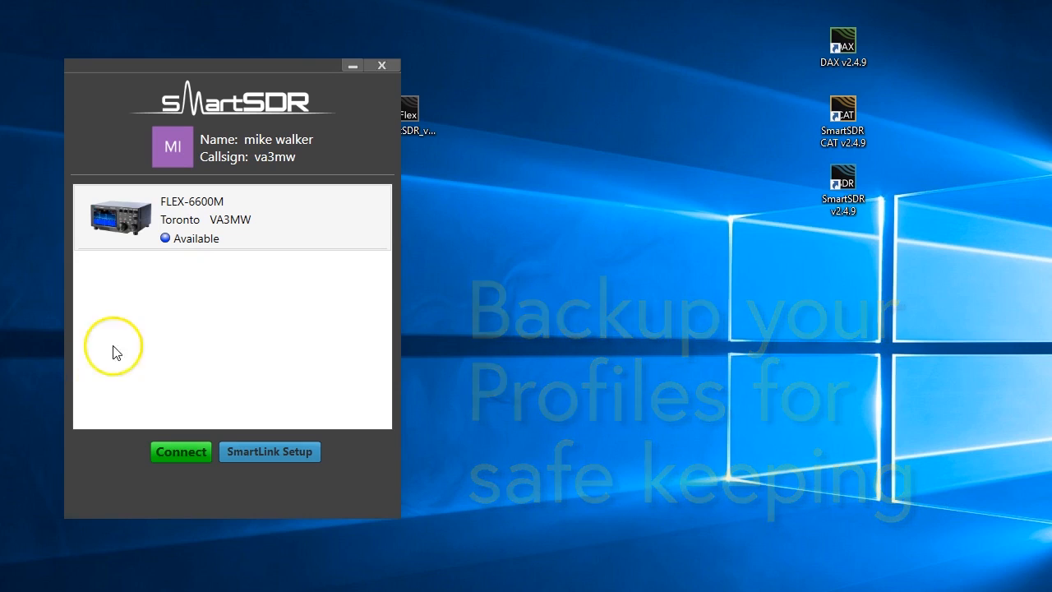
{"action": "left_click", "coordinate": [181, 452]}
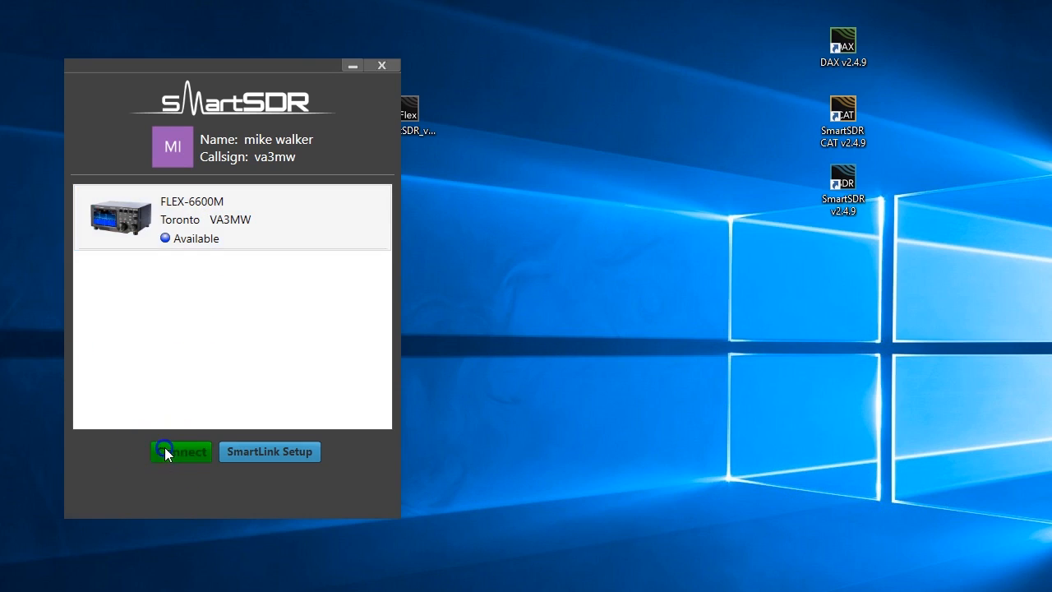
{"action": "left_click", "coordinate": [181, 452]}
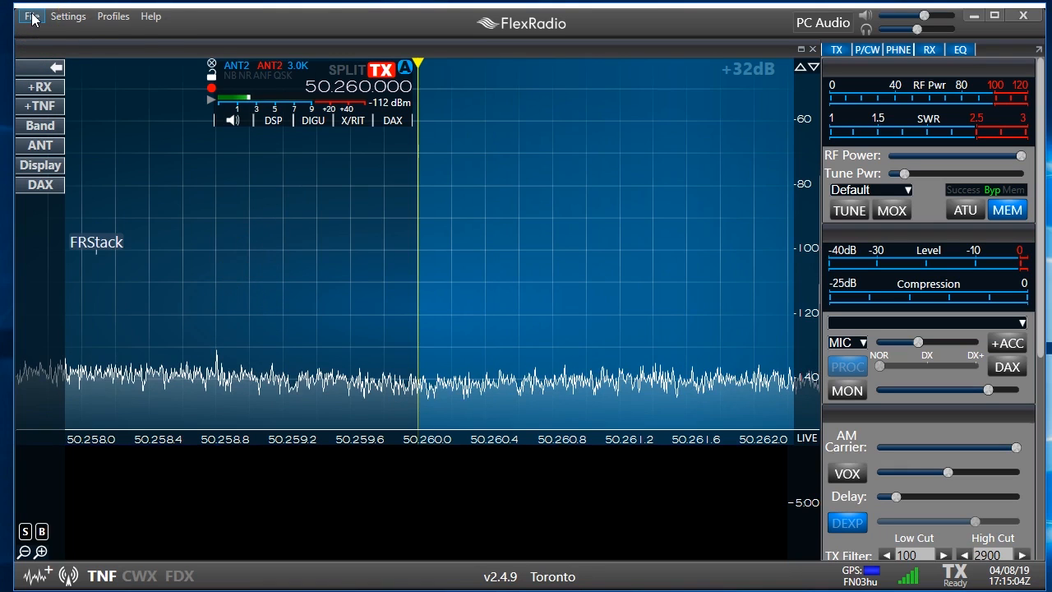
- Show the Profiles menu with its save, Profile Manager and Import/Export options
{"action": "left_click", "coordinate": [112, 15]}
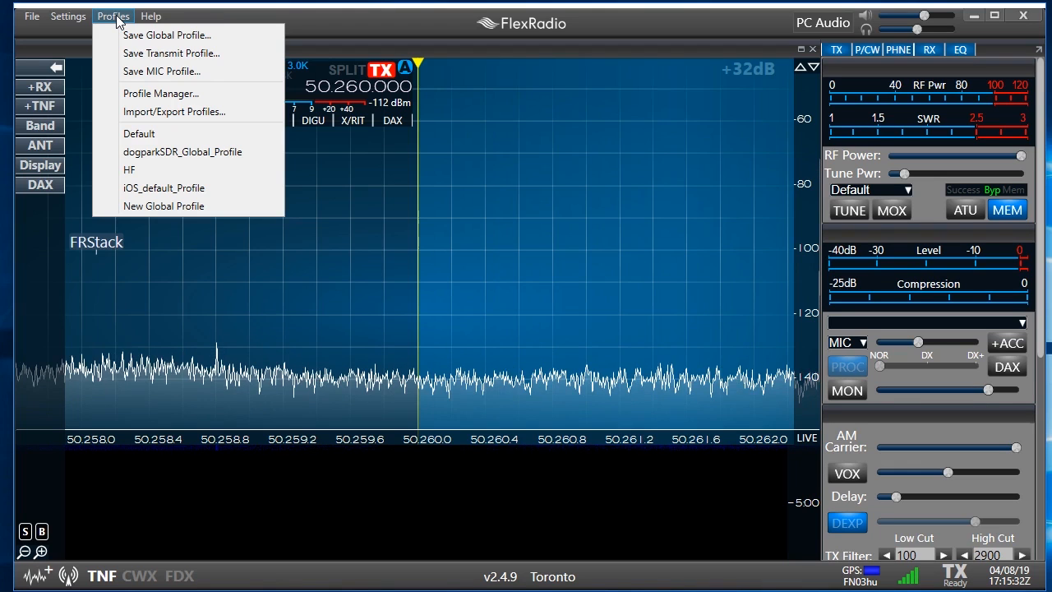
{"action": "mouse_move", "coordinate": [189, 112]}
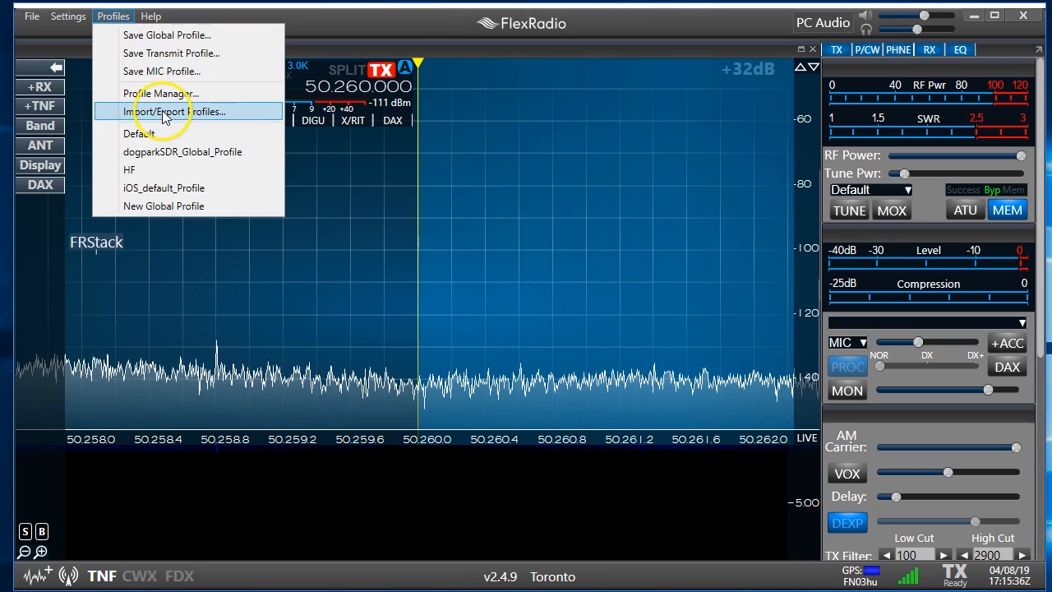
- Export all profiles and settings into a new 6600M folder under Flex
{"action": "left_click", "coordinate": [168, 112]}
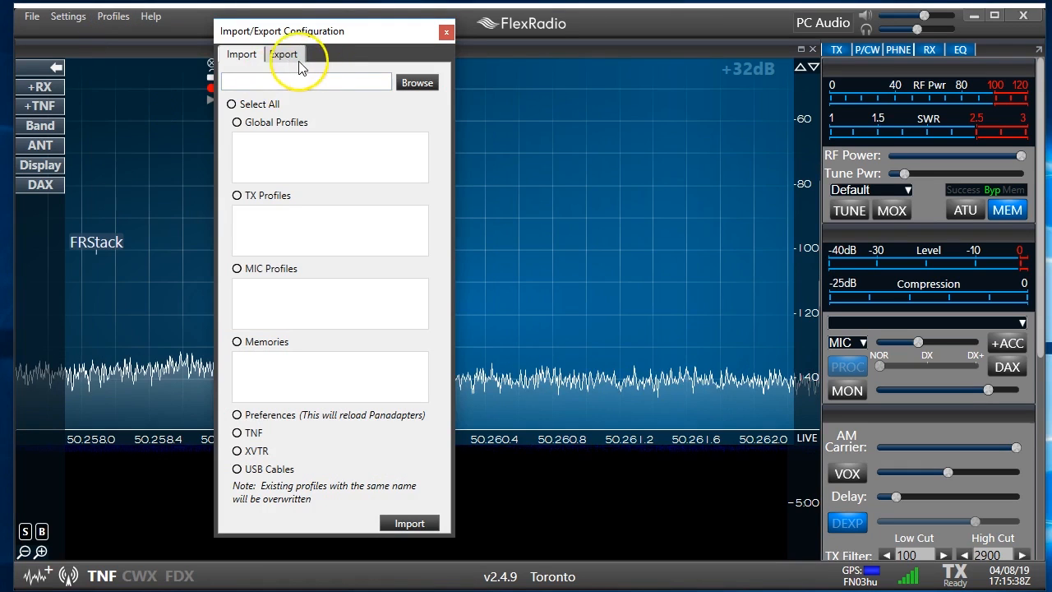
{"action": "left_click", "coordinate": [283, 55]}
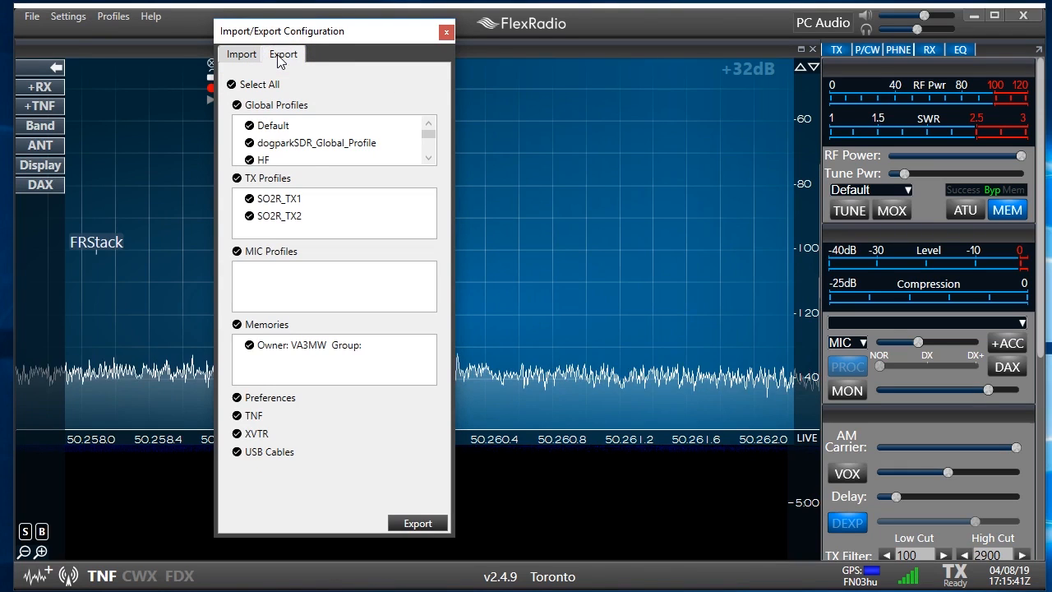
{"action": "mouse_move", "coordinate": [415, 526]}
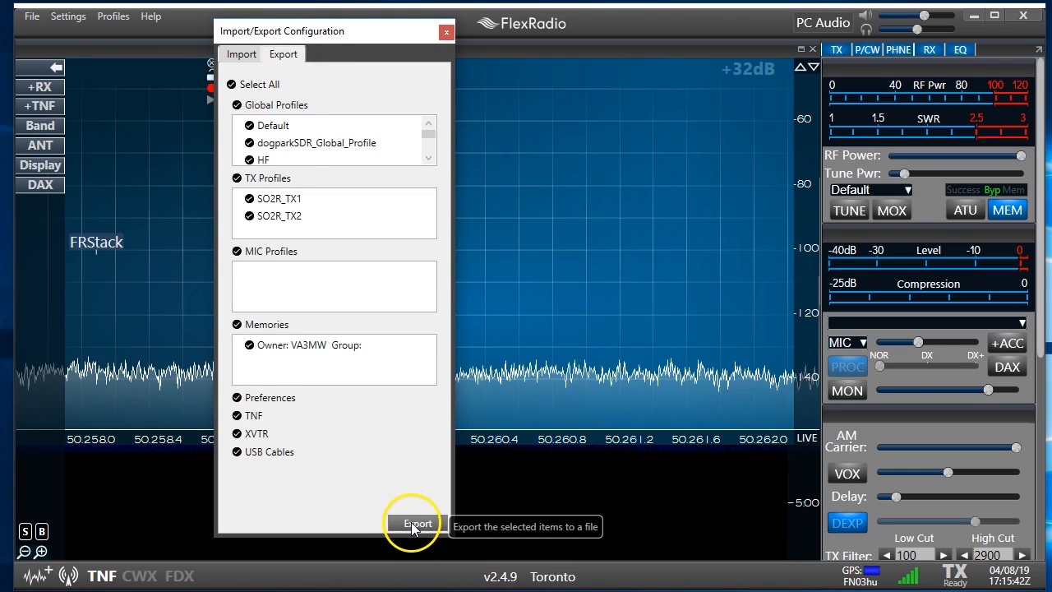
{"action": "left_click", "coordinate": [414, 523]}
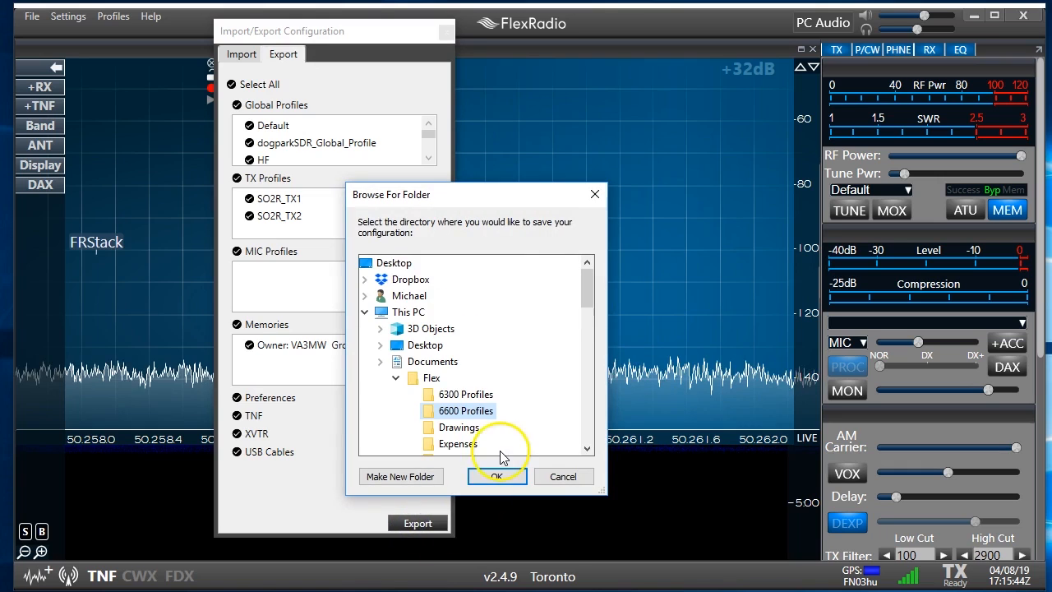
{"action": "mouse_move", "coordinate": [474, 414]}
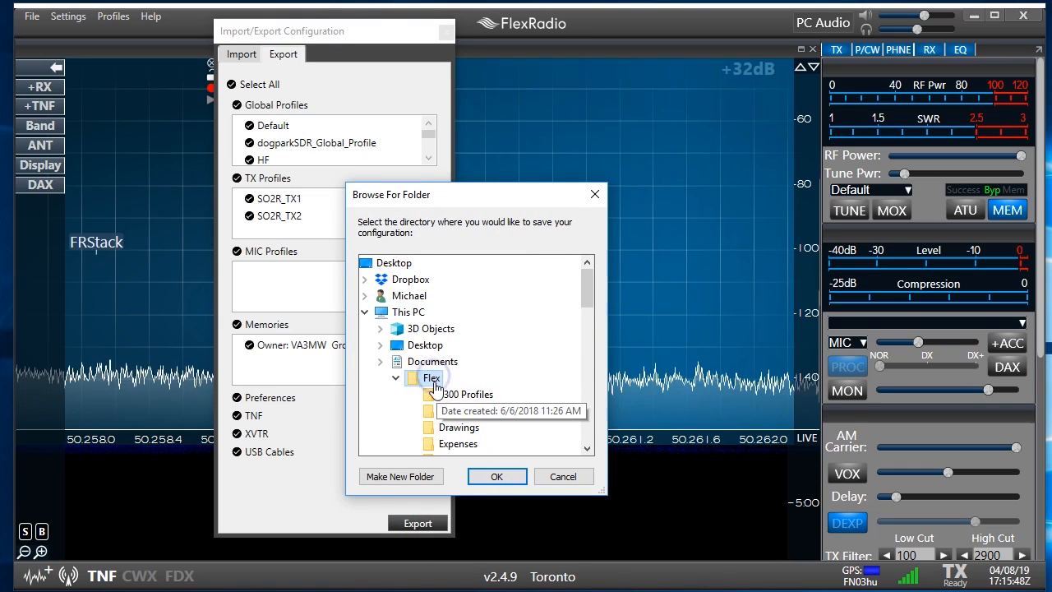
{"action": "left_click", "coordinate": [401, 477]}
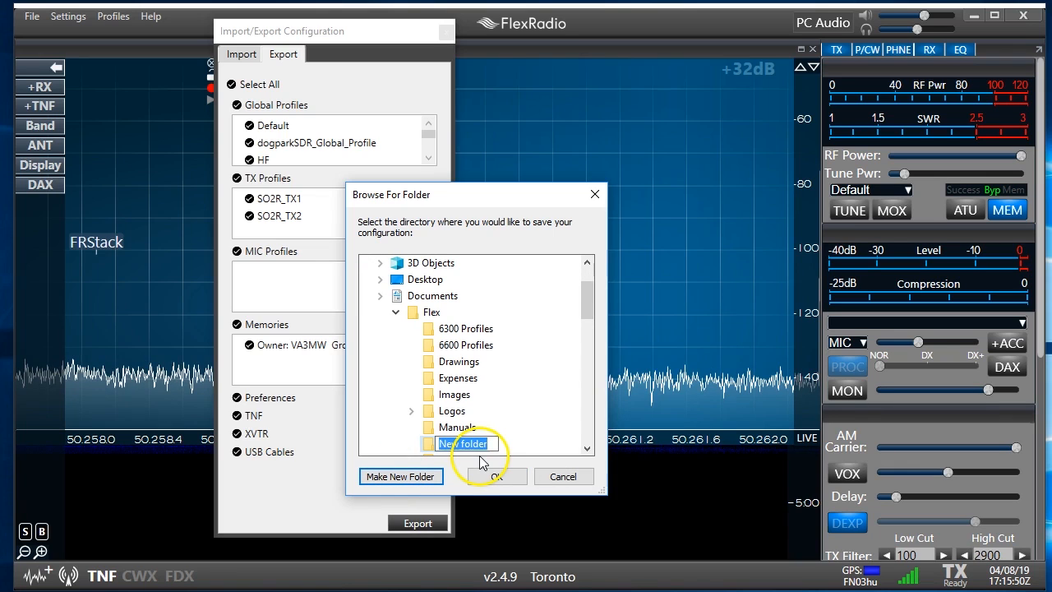
{"action": "type", "text": "6600M"}
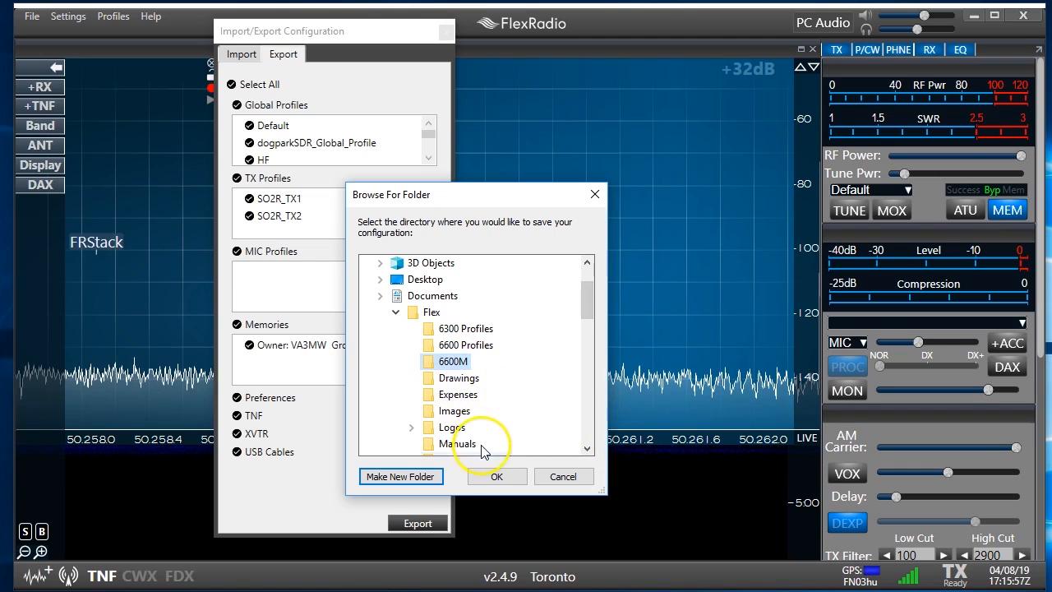
{"action": "left_click", "coordinate": [497, 477]}
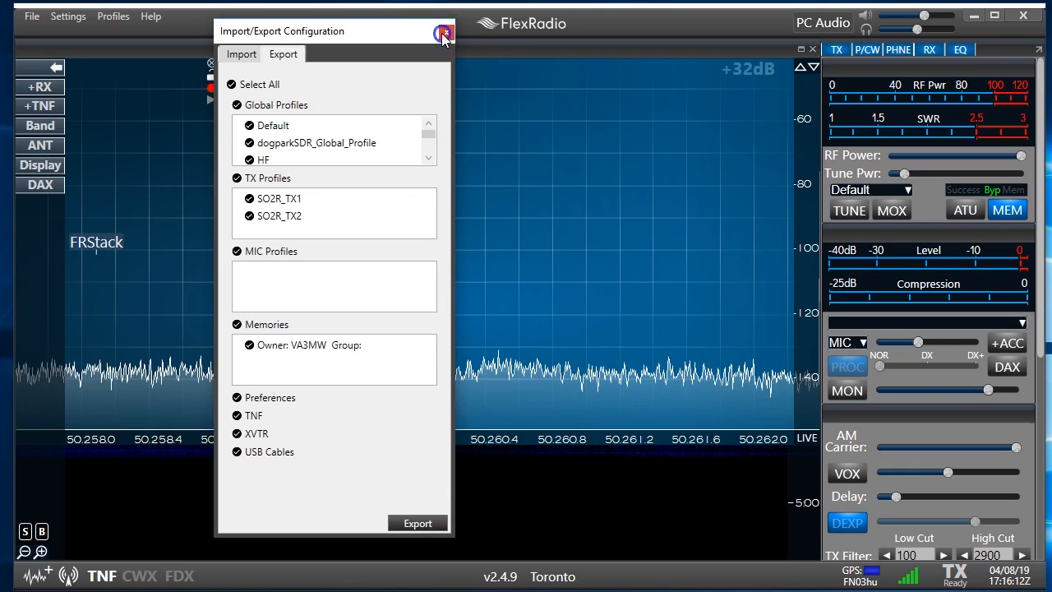
- Close the Import/Export window and exit SmartSDR
{"action": "left_click", "coordinate": [443, 30]}
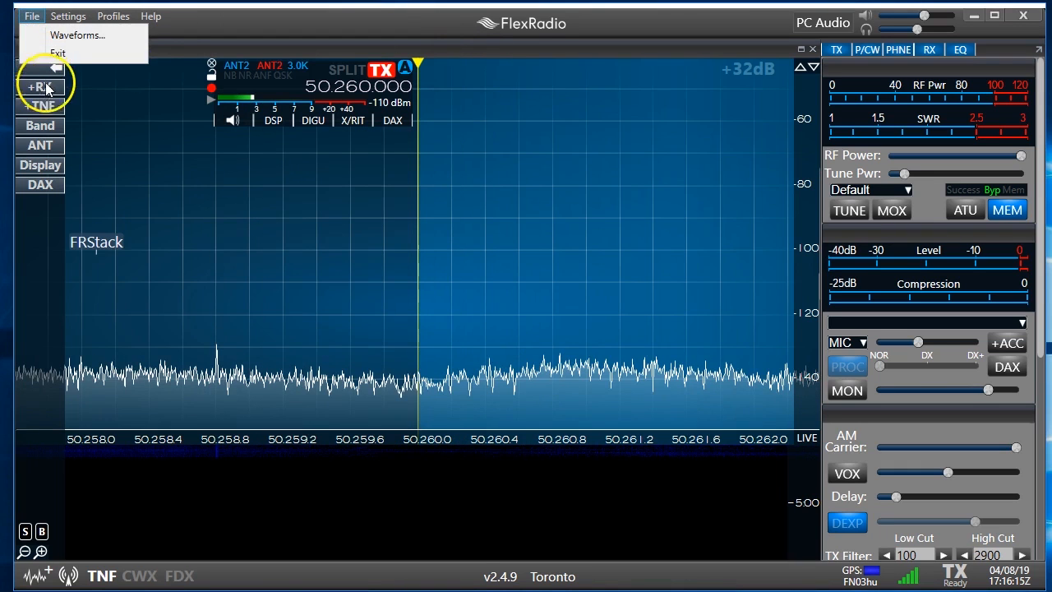
{"action": "left_click", "coordinate": [63, 51]}
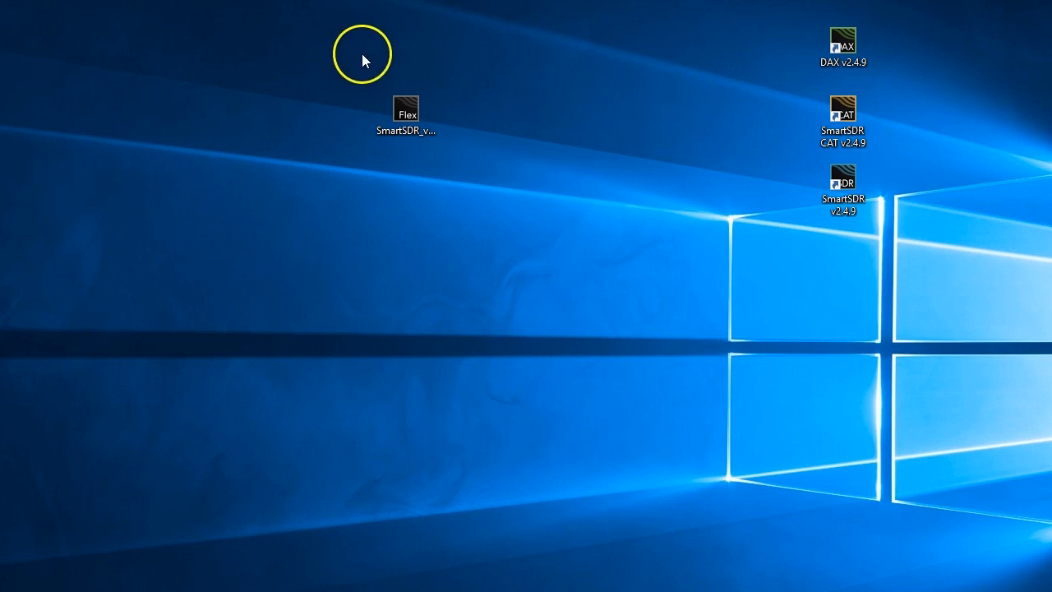
{"action": "left_click", "coordinate": [414, 111]}
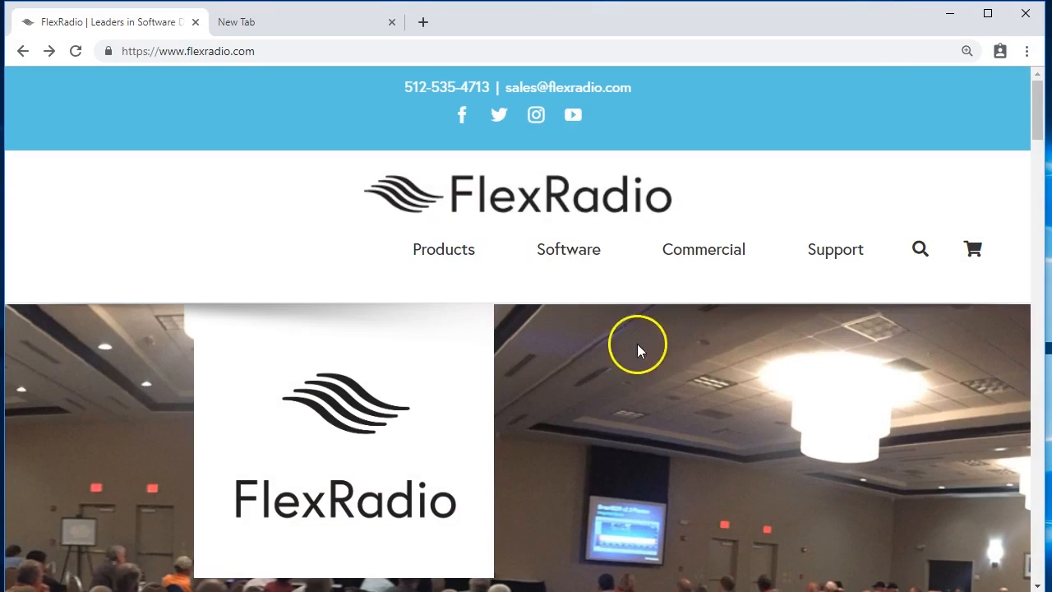
{"action": "mouse_move", "coordinate": [39, 196]}
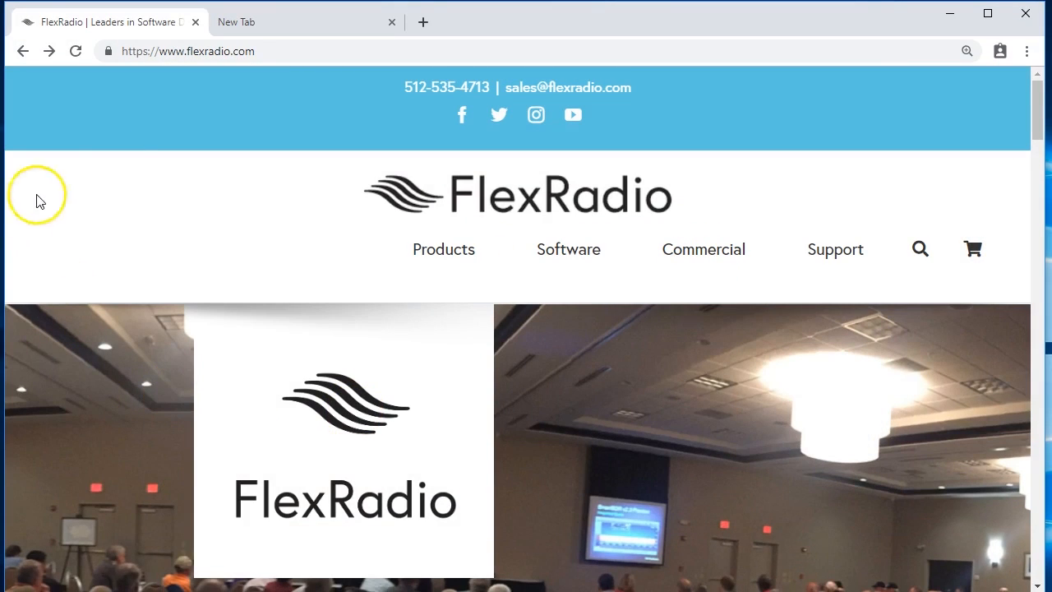
{"action": "left_click", "coordinate": [836, 250]}
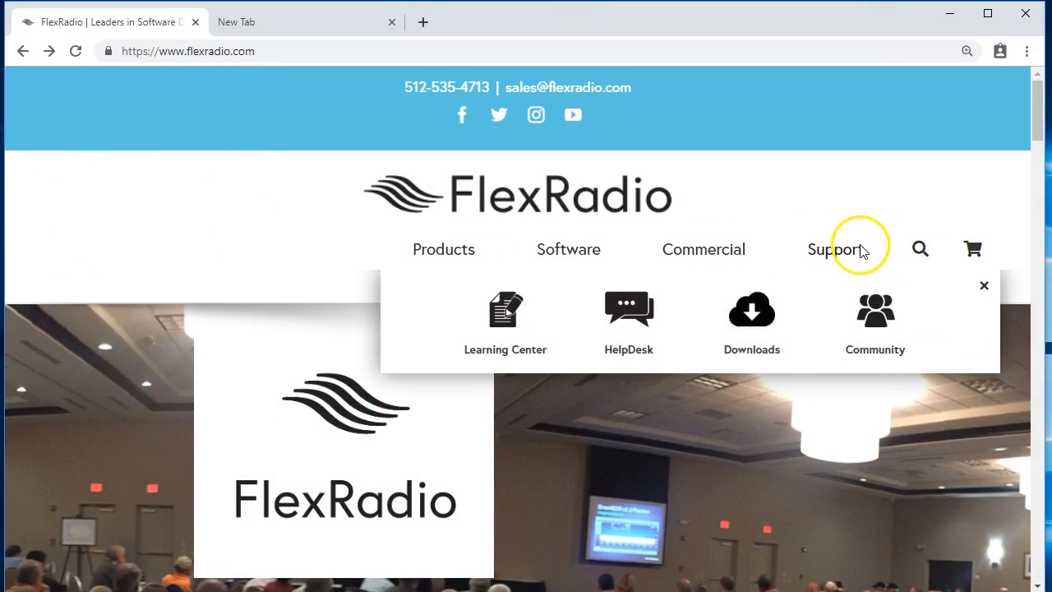
{"action": "left_click", "coordinate": [752, 312]}
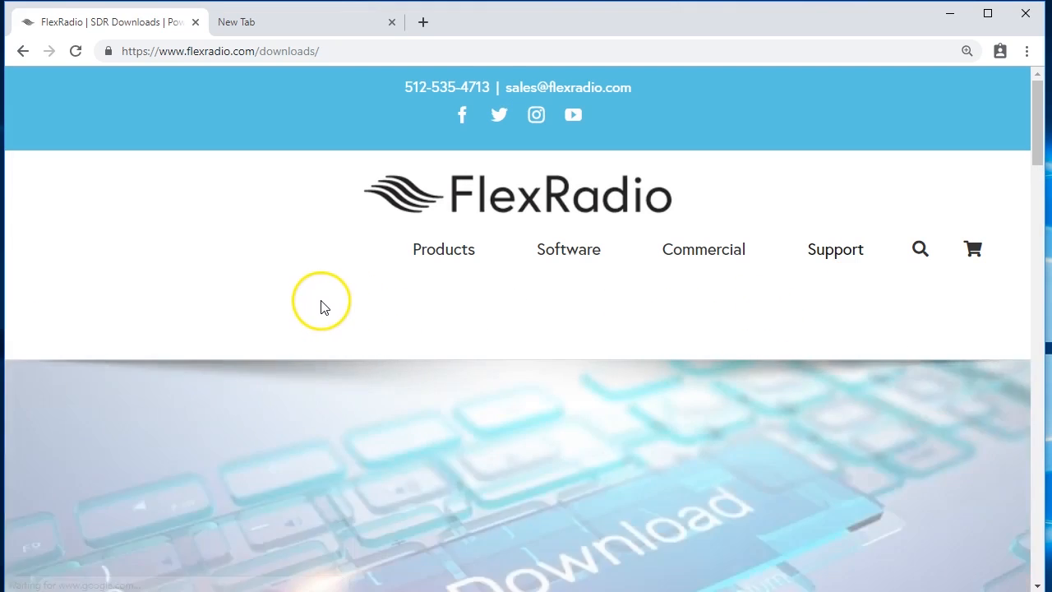
{"action": "scroll", "scroll_direction": "down", "scroll_amount": 3}
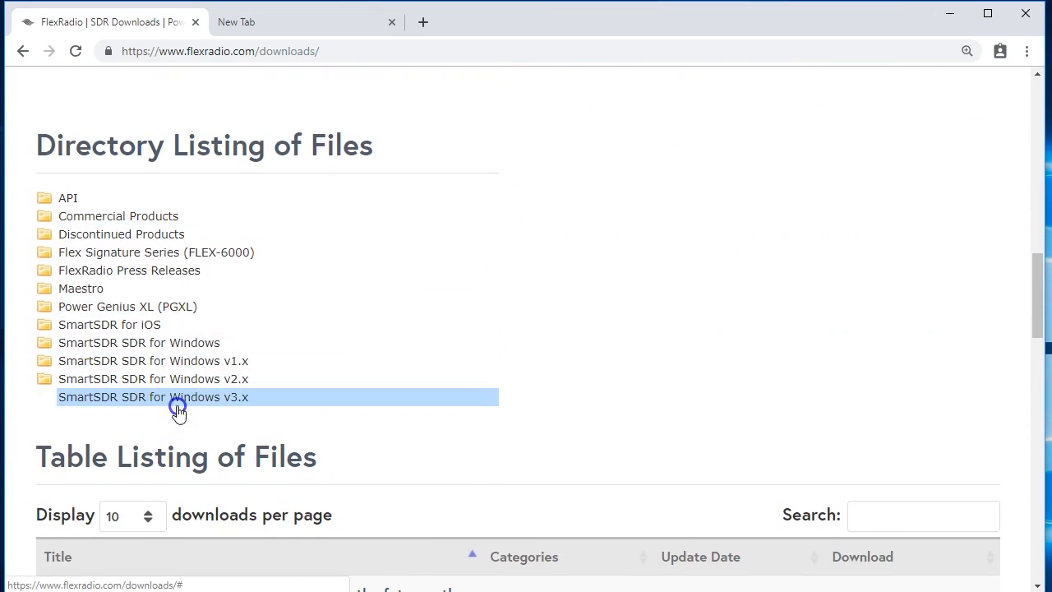
{"action": "left_click", "coordinate": [153, 396]}
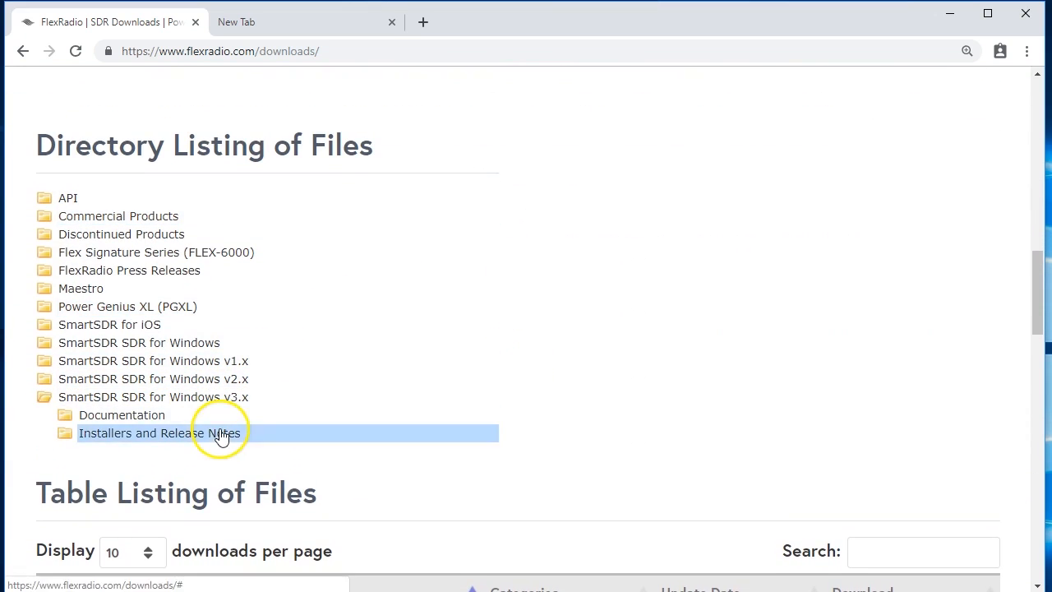
{"action": "scroll", "scroll_direction": "down", "scroll_amount": 3}
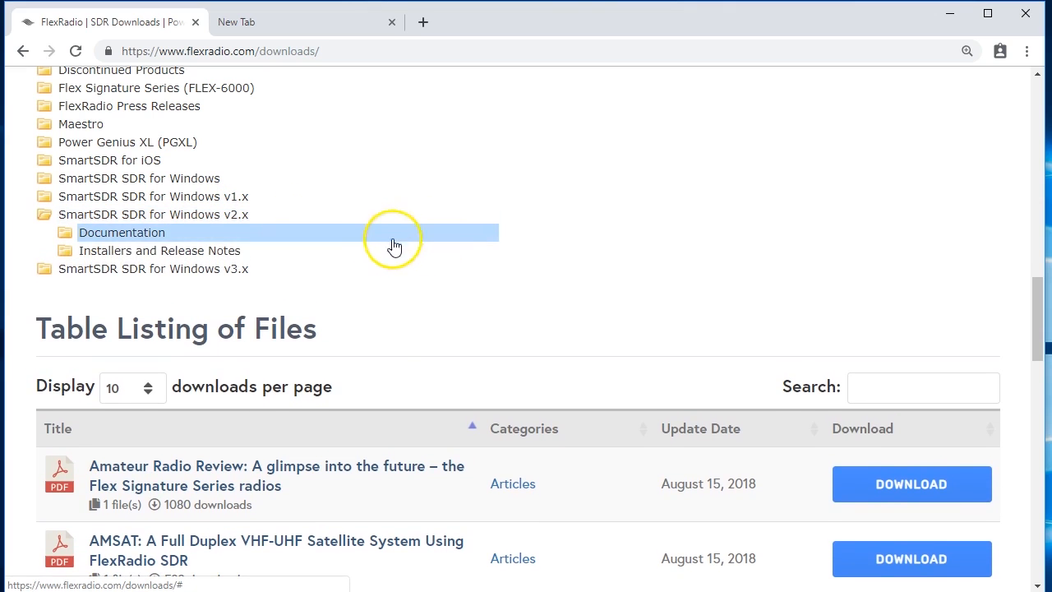
{"action": "left_click", "coordinate": [159, 250]}
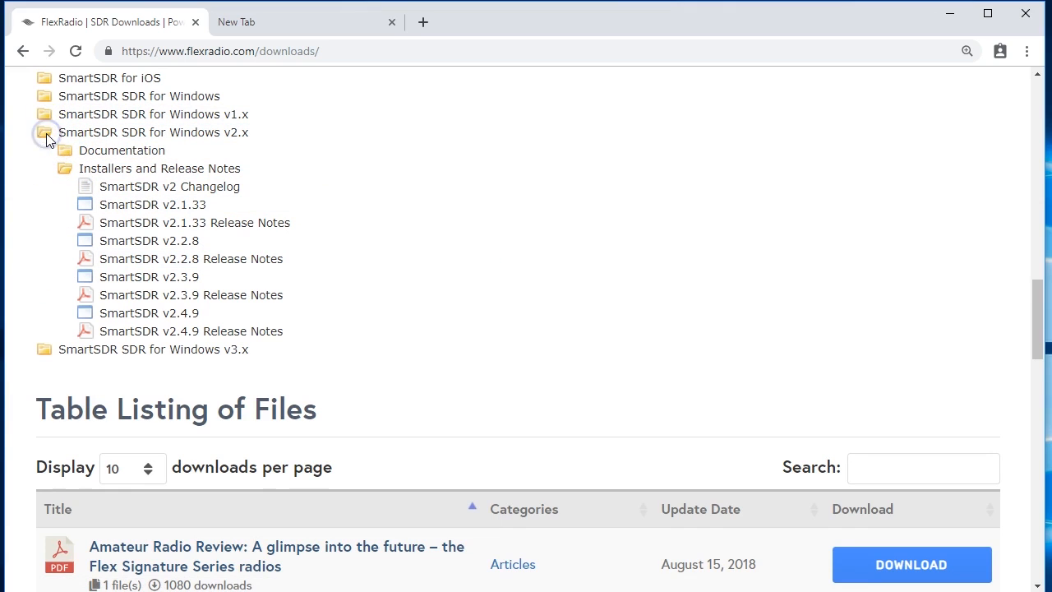
{"action": "left_click", "coordinate": [46, 132]}
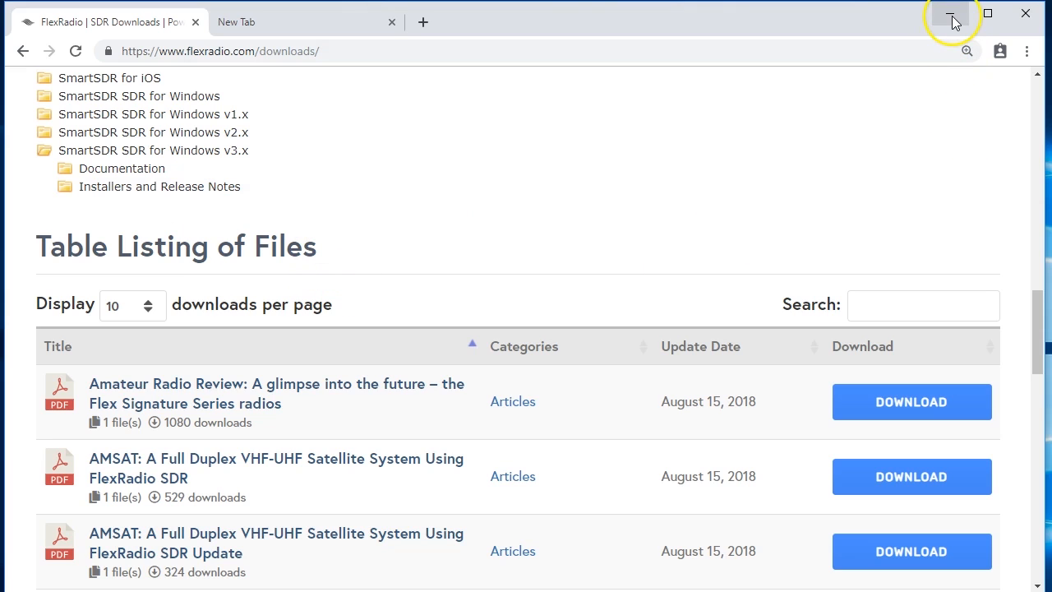
{"action": "mouse_move", "coordinate": [953, 16]}
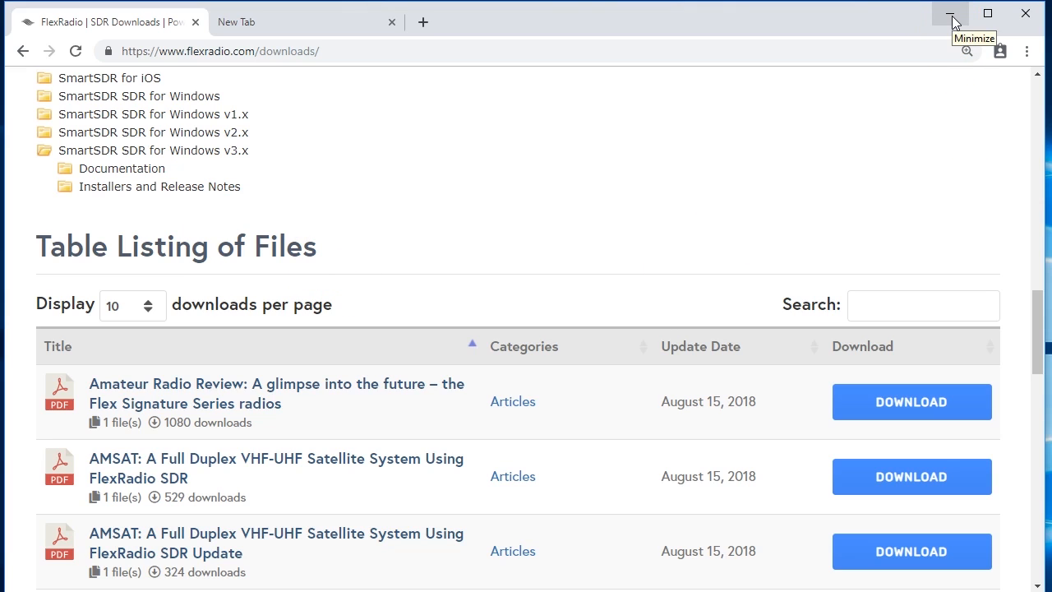
{"action": "left_click", "coordinate": [949, 13]}
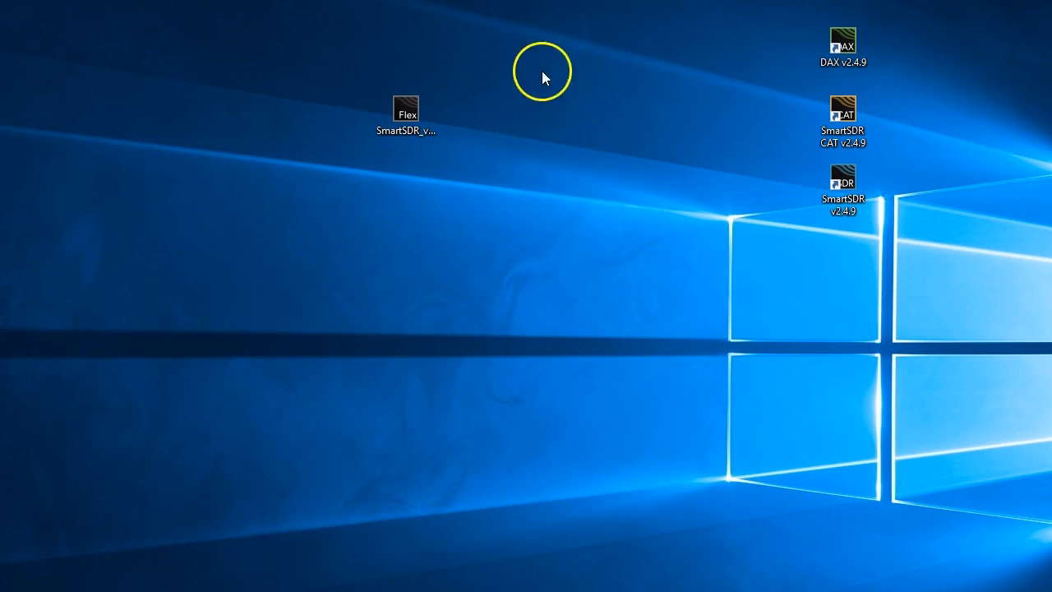
- Run the SmartSDR v3.0.19 installer and accept its license agreement
{"action": "left_click", "coordinate": [411, 109]}
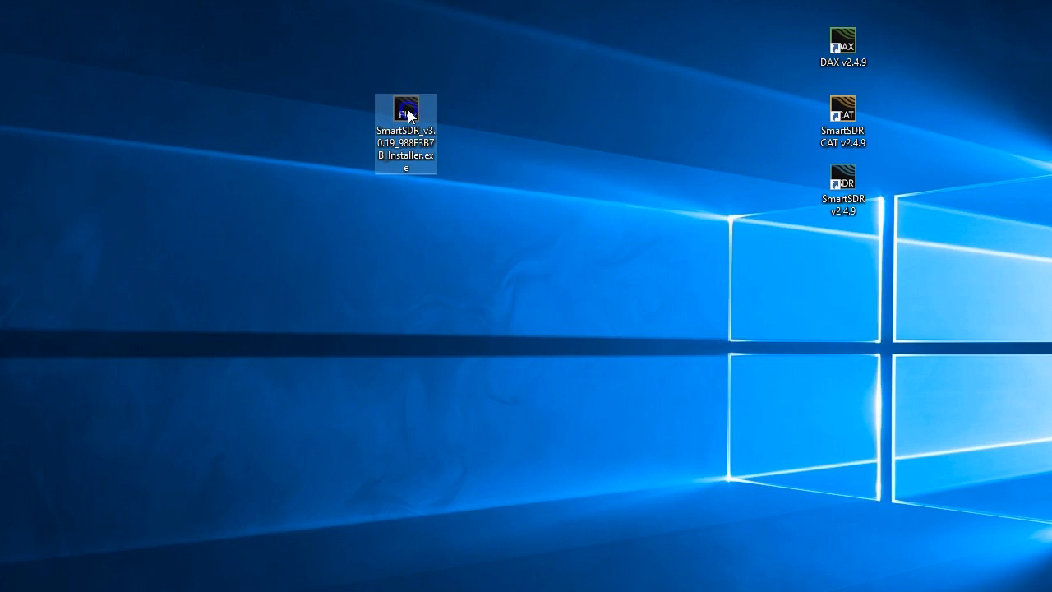
{"action": "double_click", "coordinate": [408, 111]}
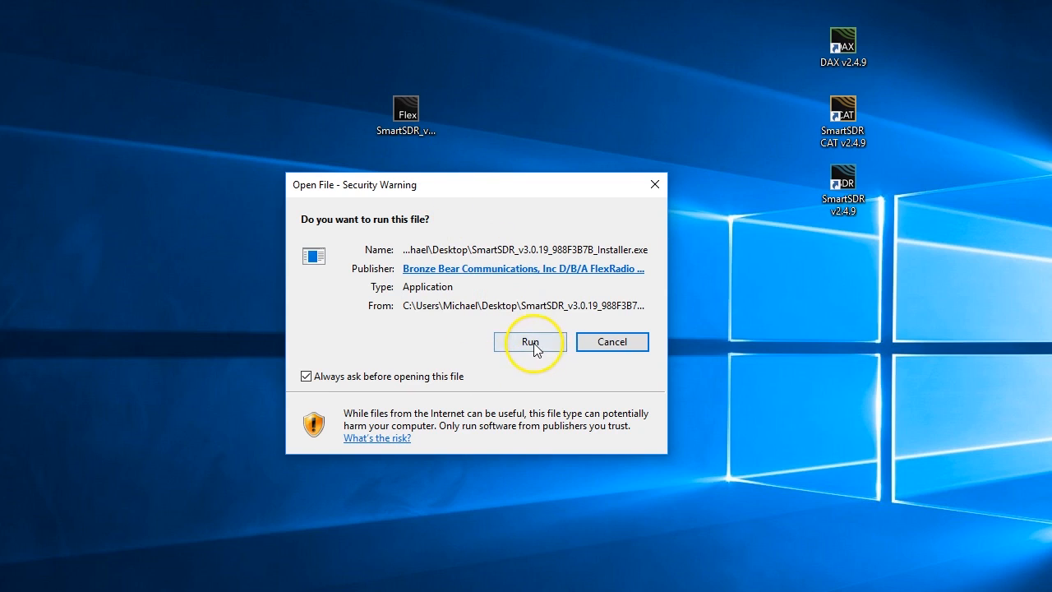
{"action": "left_click", "coordinate": [532, 342]}
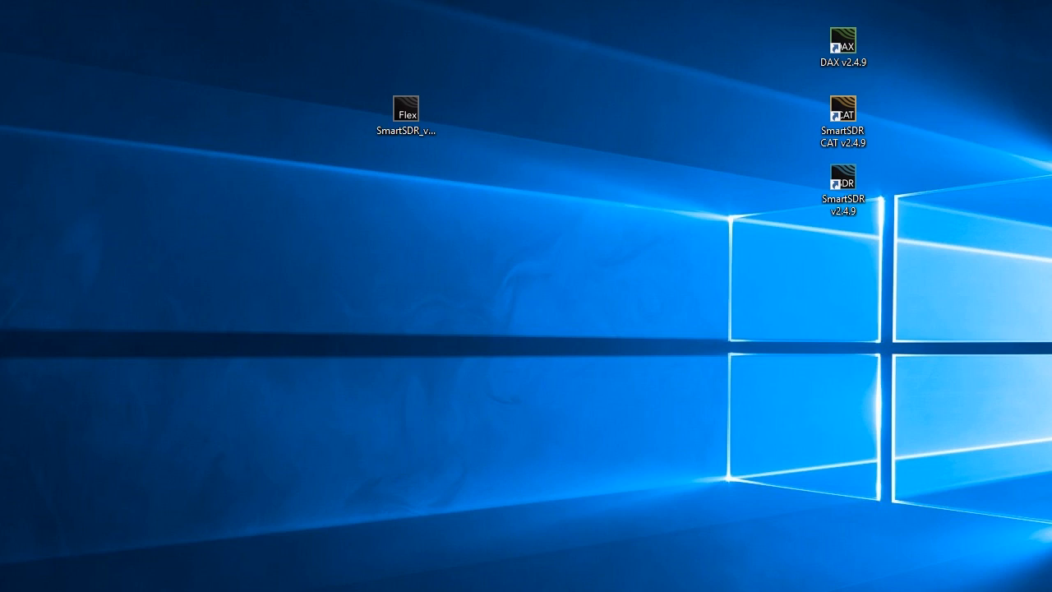
{"action": "double_click", "coordinate": [404, 111]}
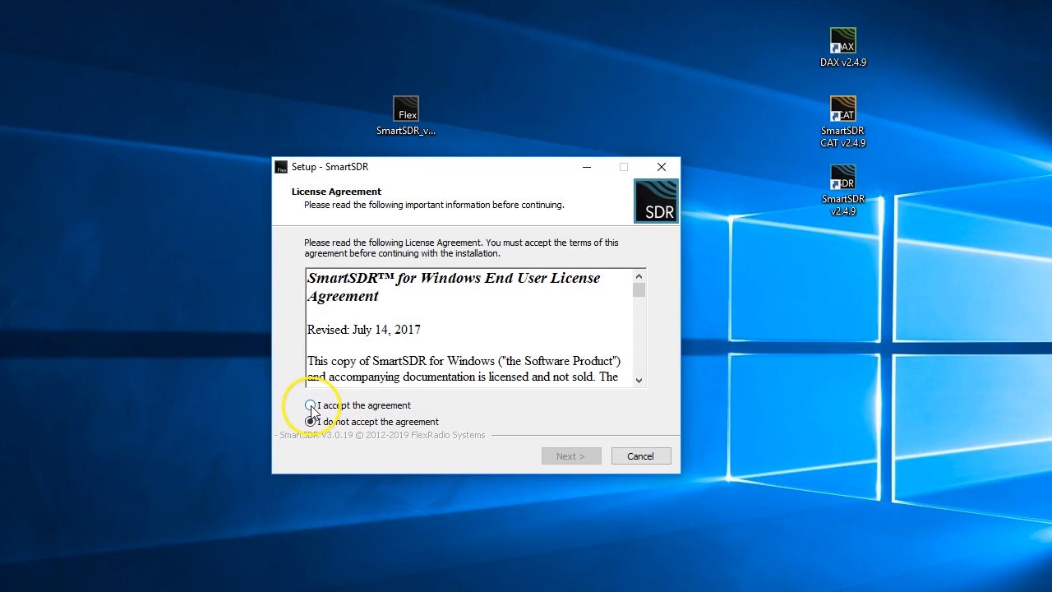
{"action": "left_click", "coordinate": [309, 405]}
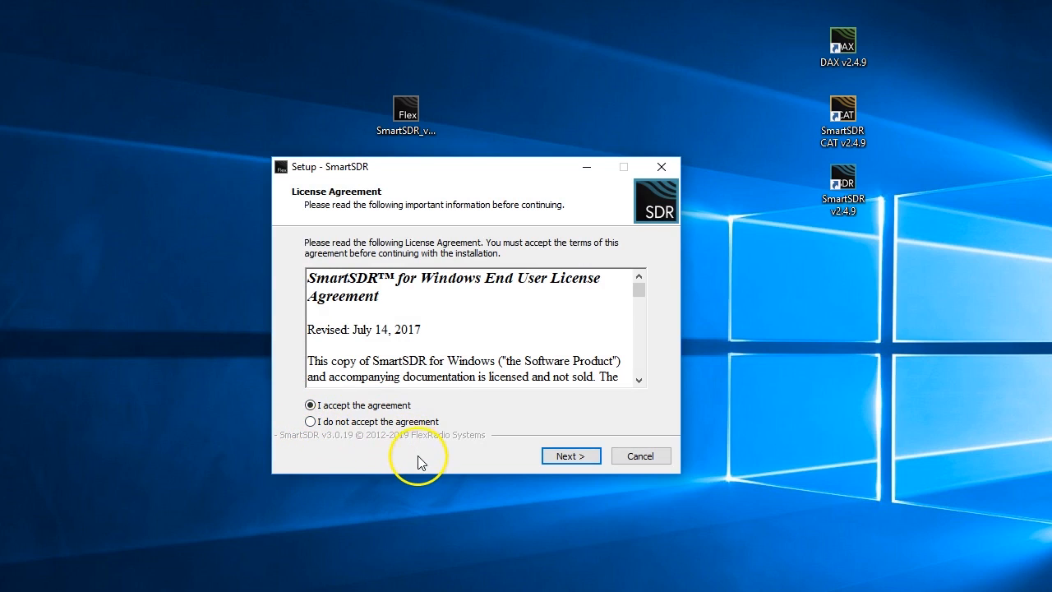
{"action": "left_click", "coordinate": [570, 456]}
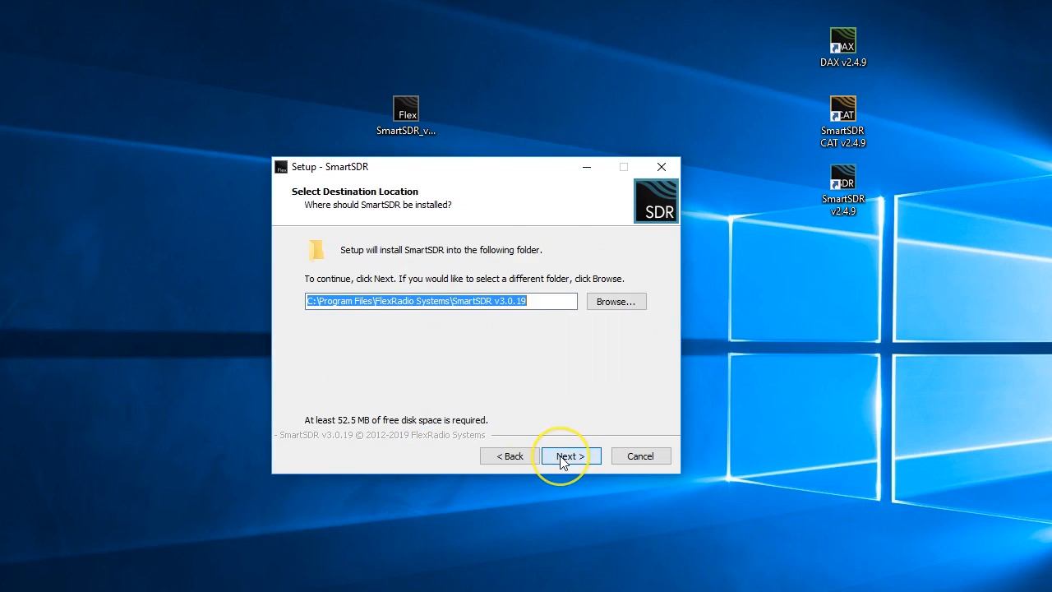
- Keep the default folder, all components and desktop shortcut, reaching Ready to Install
{"action": "left_click", "coordinate": [565, 456]}
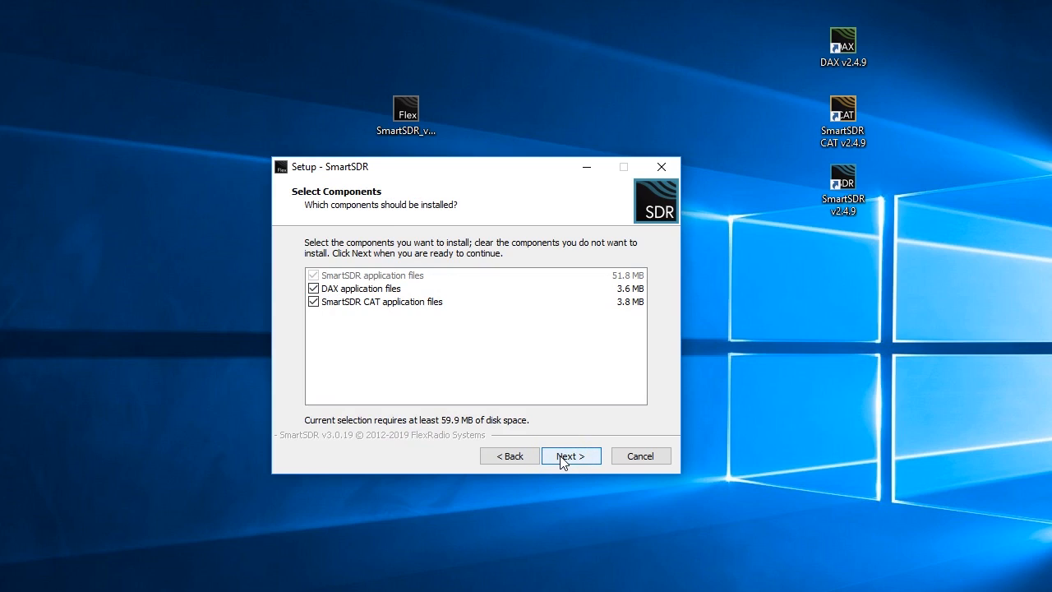
{"action": "left_click", "coordinate": [571, 455]}
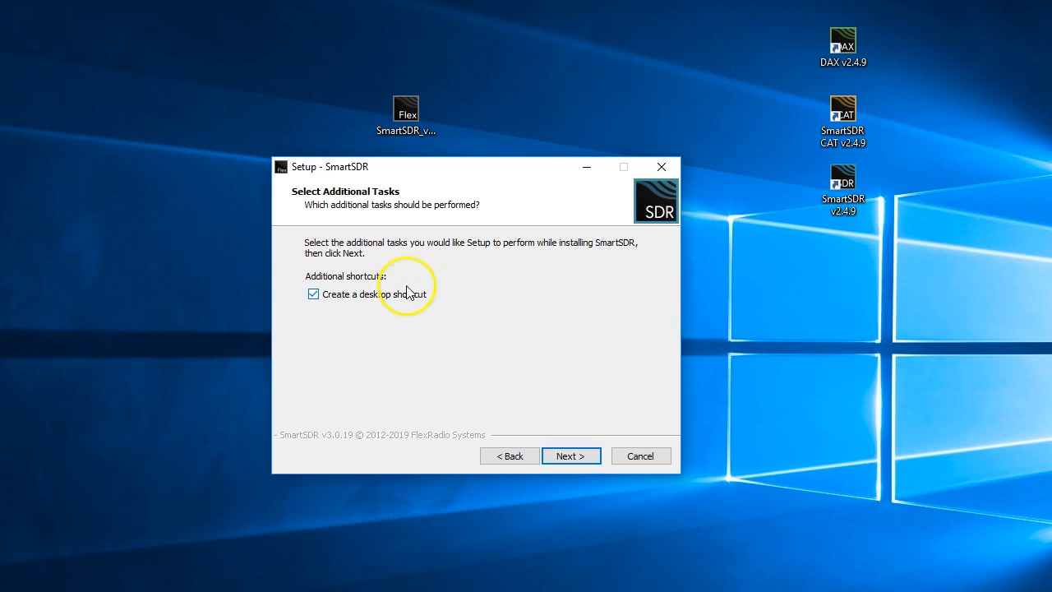
{"action": "mouse_move", "coordinate": [852, 88]}
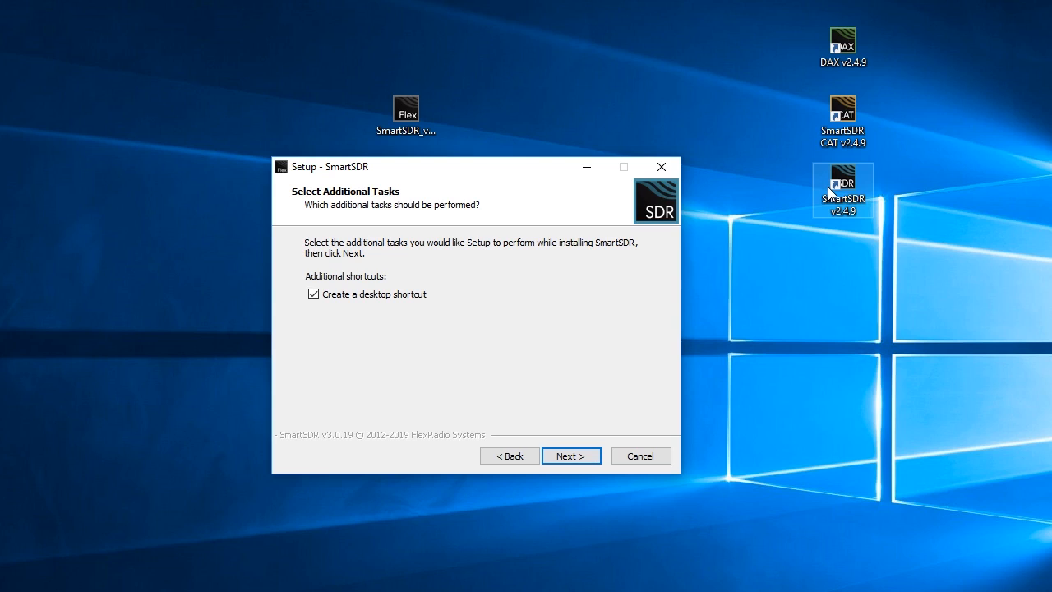
{"action": "left_click", "coordinate": [313, 294]}
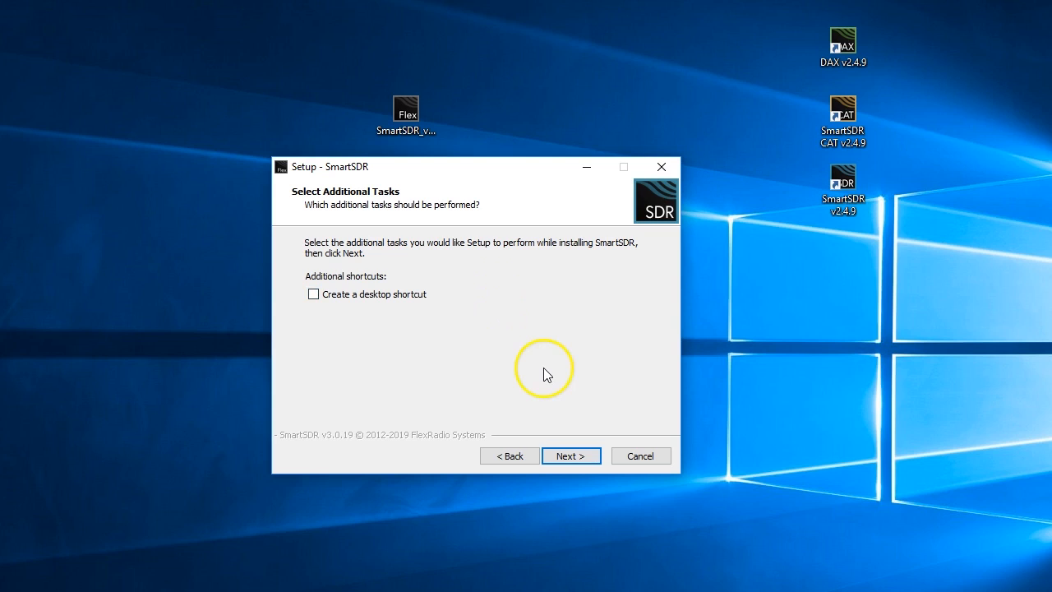
{"action": "left_click", "coordinate": [313, 294]}
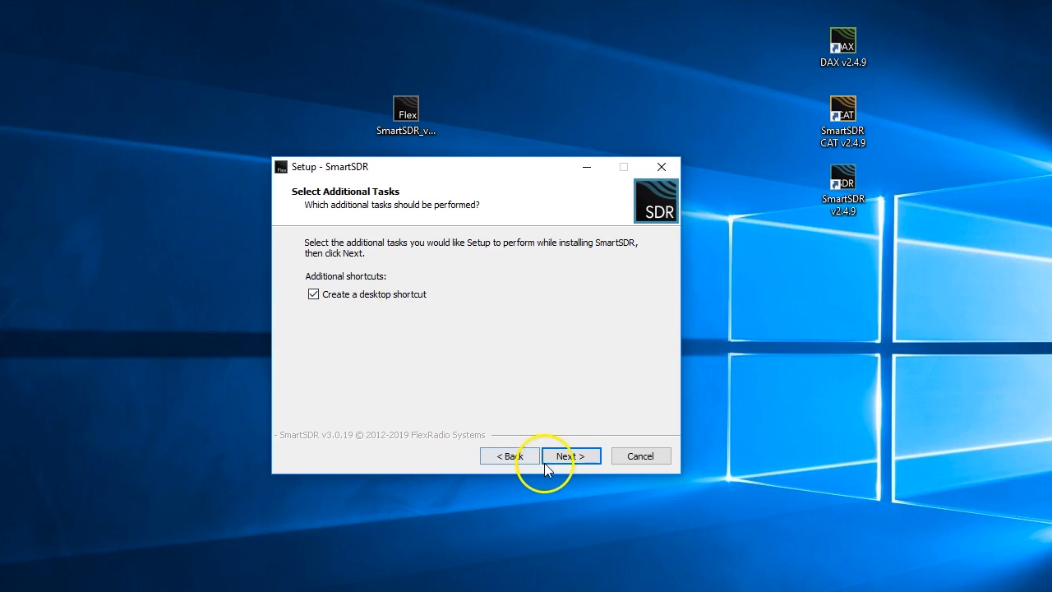
{"action": "left_click", "coordinate": [570, 455]}
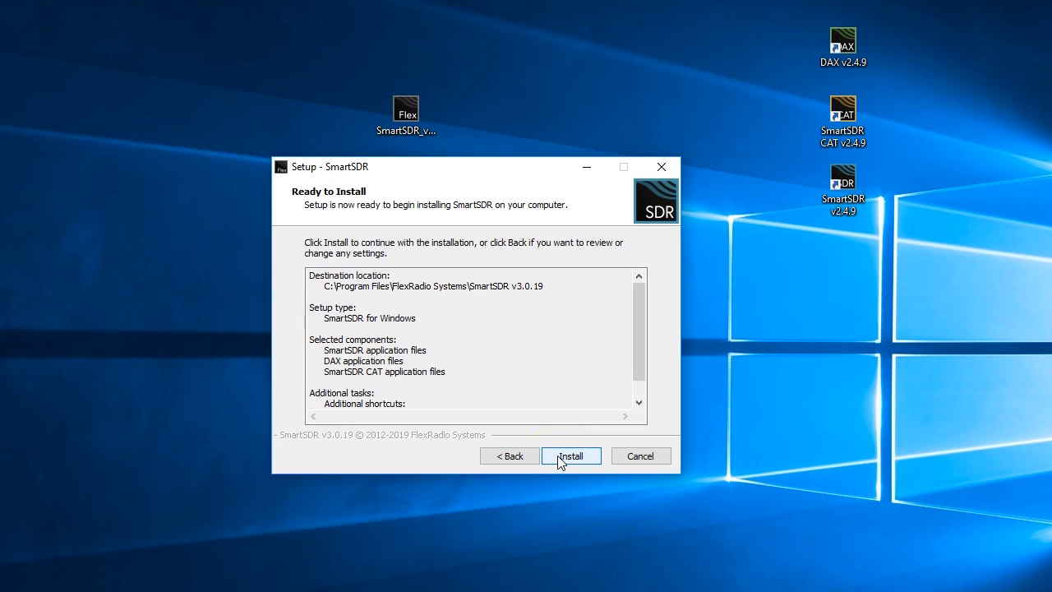
- Install SmartSDR v3.0.19 and finish setup choosing to restart the computer later
{"action": "left_click", "coordinate": [572, 455]}
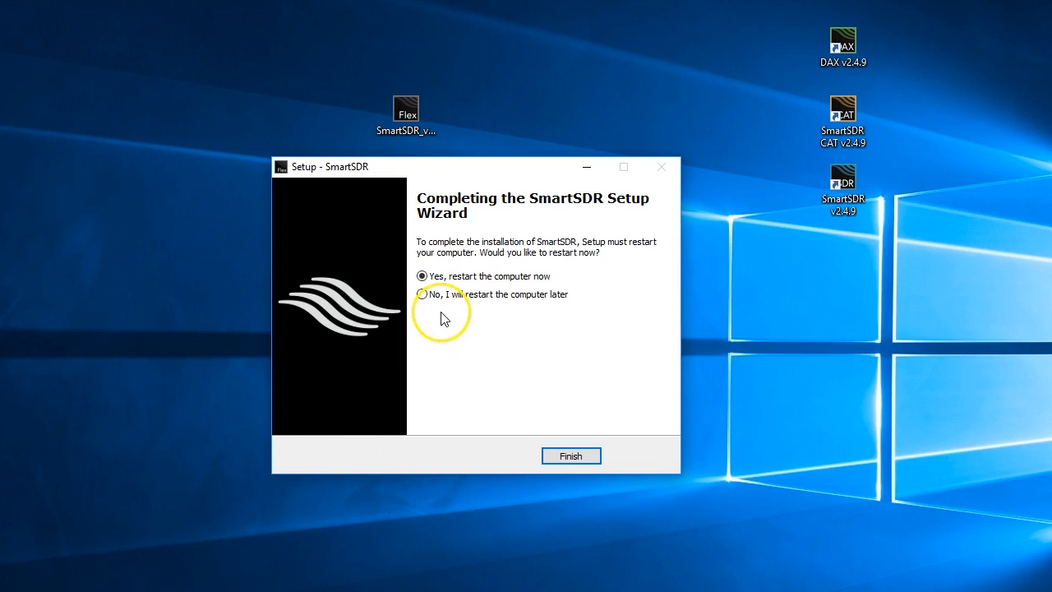
{"action": "left_click", "coordinate": [420, 295]}
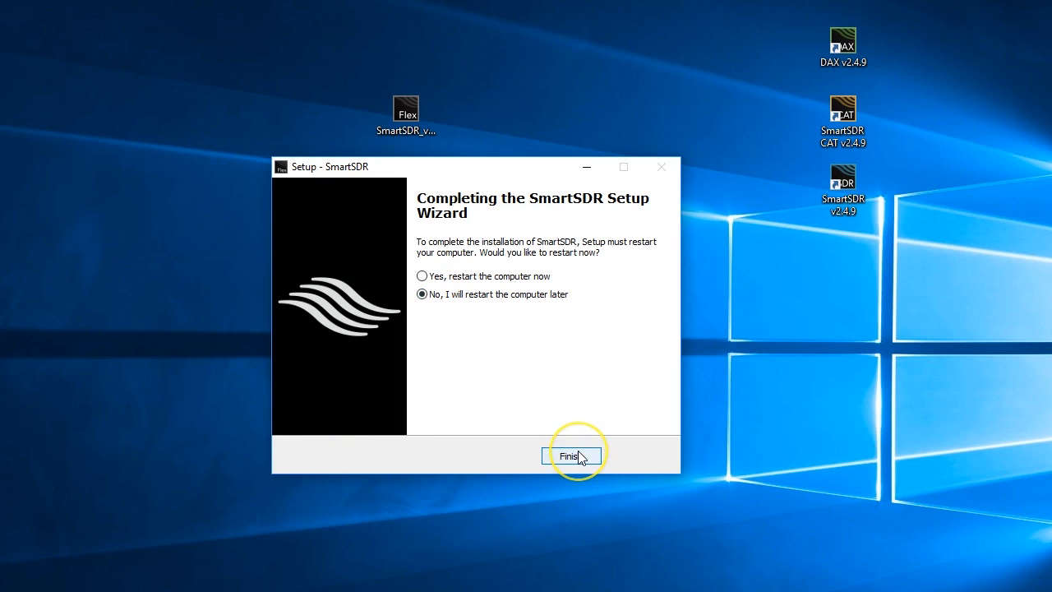
{"action": "left_click", "coordinate": [572, 455]}
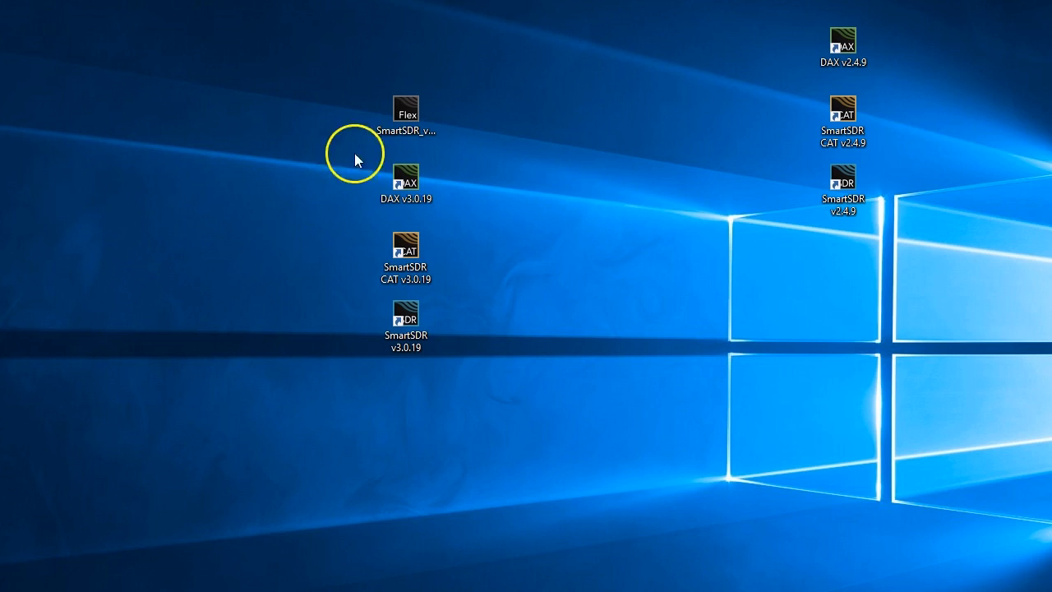
{"action": "mouse_move", "coordinate": [403, 112]}
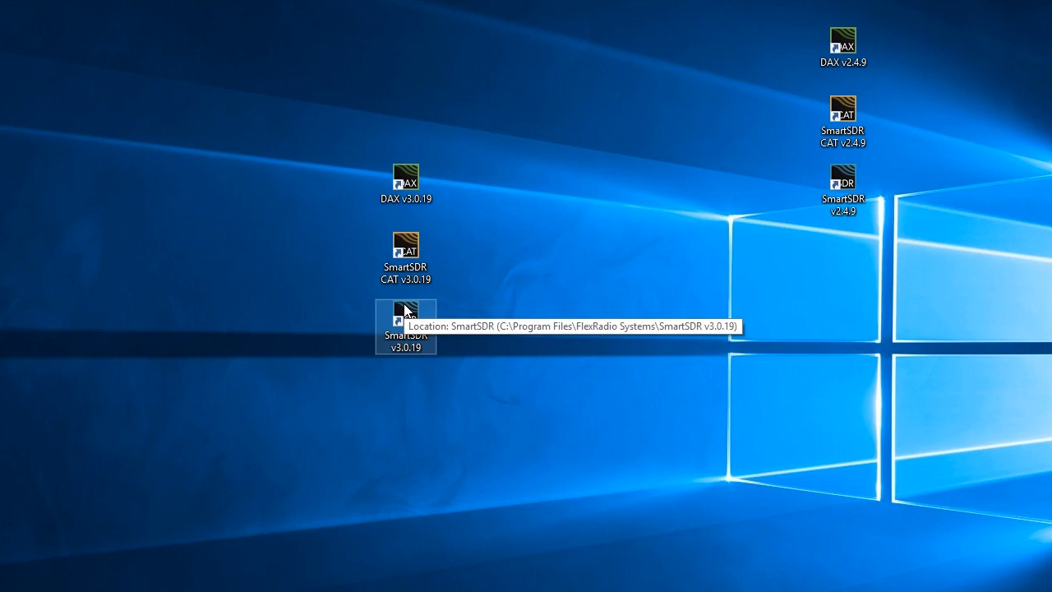
- Launch SmartSDR v3.0.19 and review the automatic SmartLink connection setting
{"action": "double_click", "coordinate": [405, 322]}
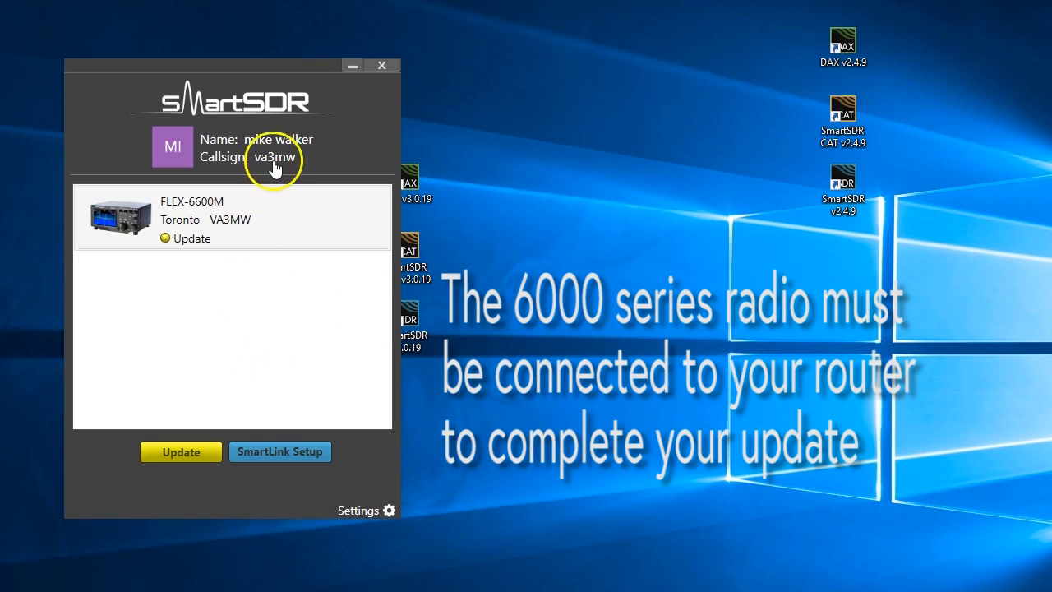
{"action": "mouse_move", "coordinate": [243, 161]}
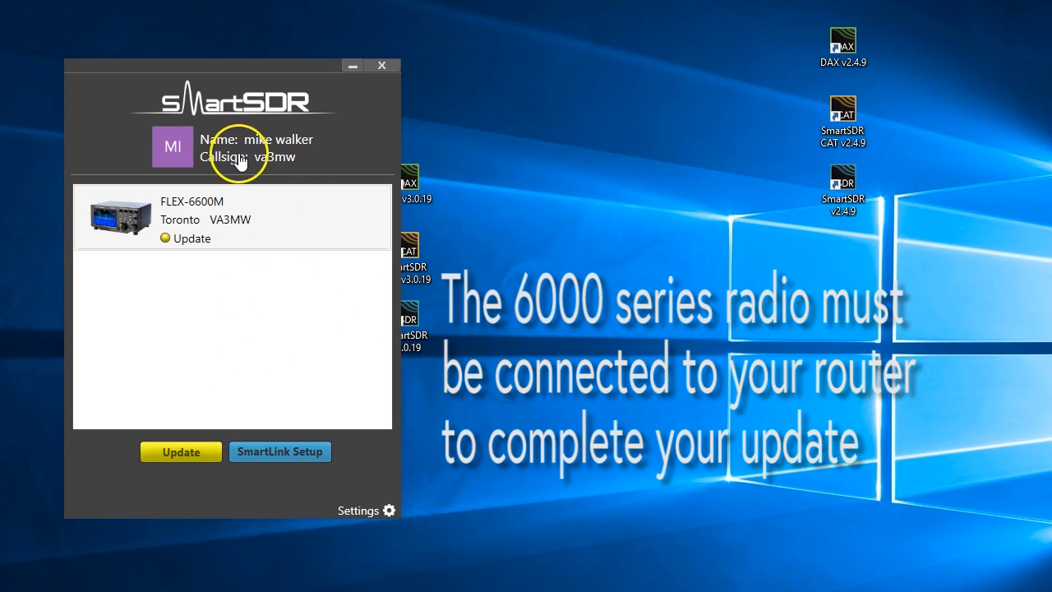
{"action": "mouse_move", "coordinate": [92, 457]}
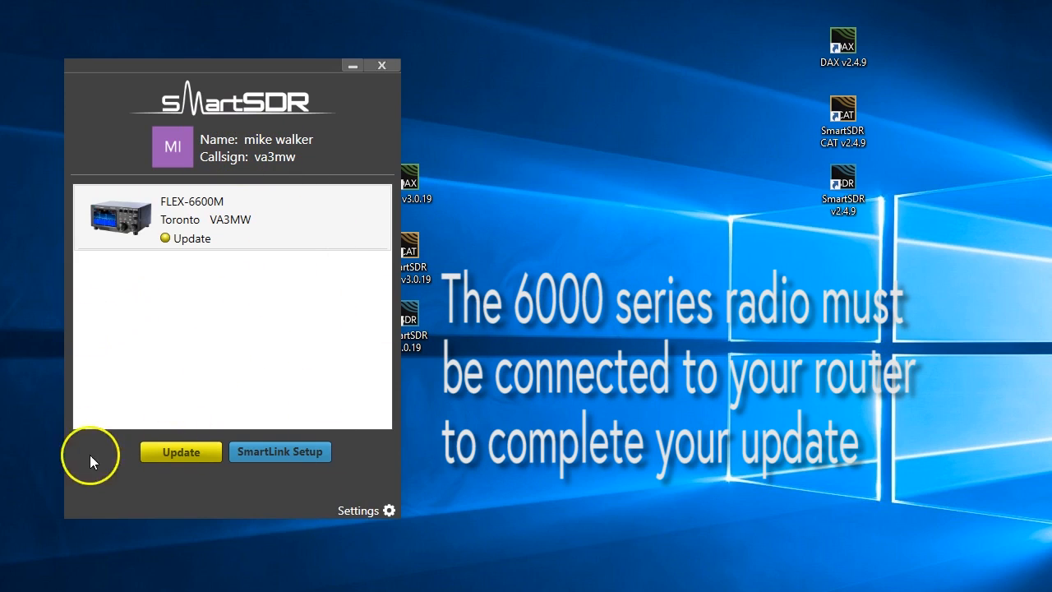
{"action": "mouse_move", "coordinate": [199, 132]}
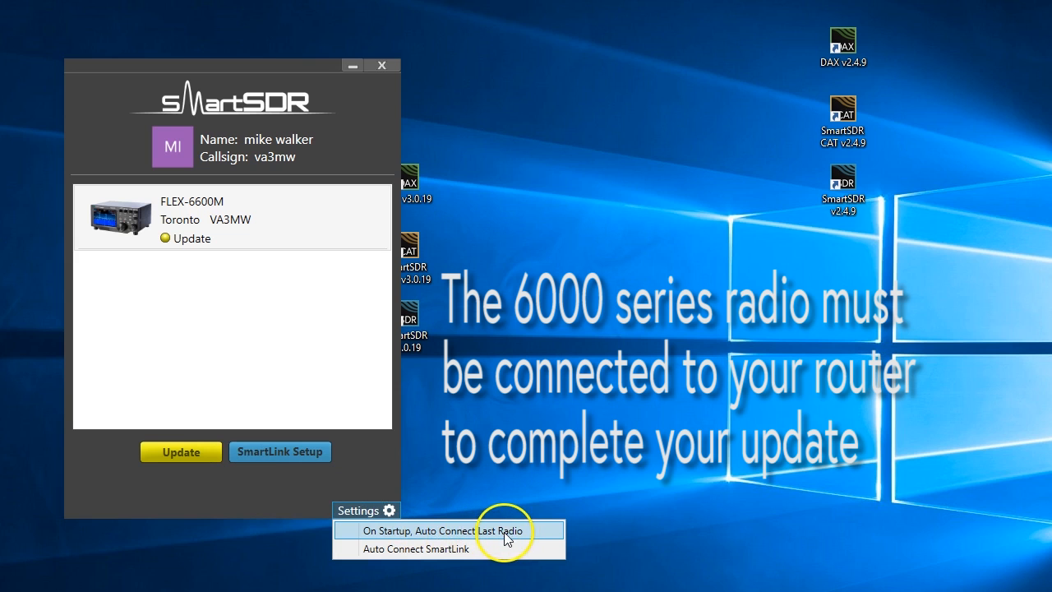
{"action": "mouse_move", "coordinate": [519, 536]}
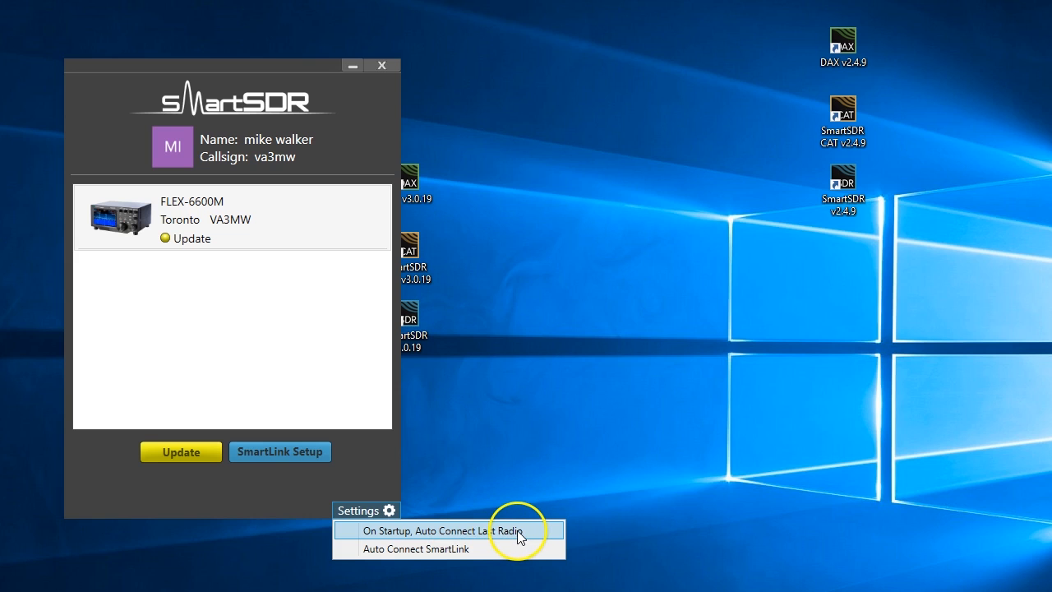
{"action": "mouse_move", "coordinate": [437, 559]}
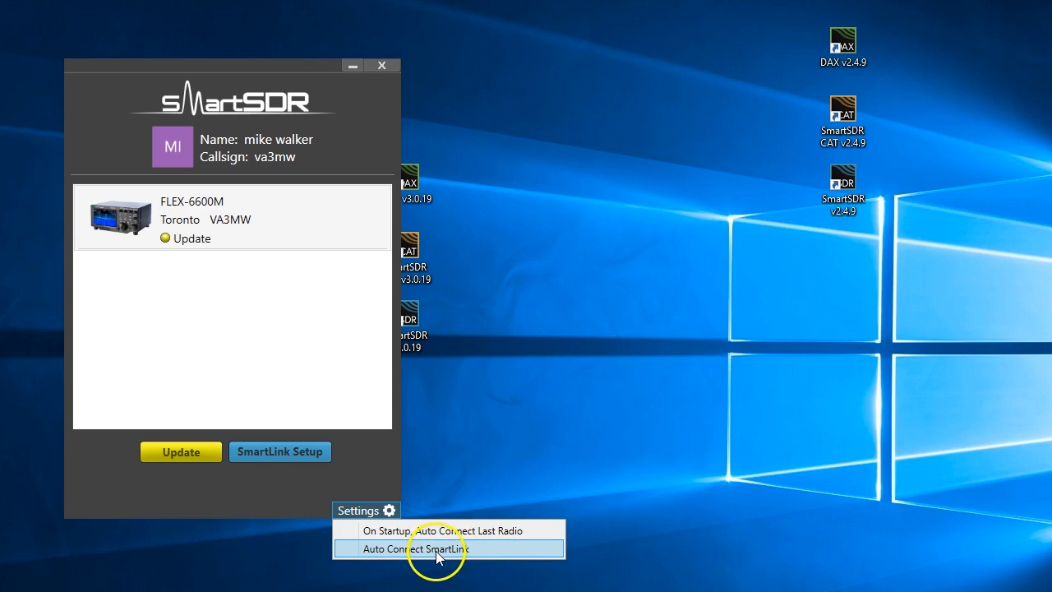
{"action": "left_click", "coordinate": [423, 548]}
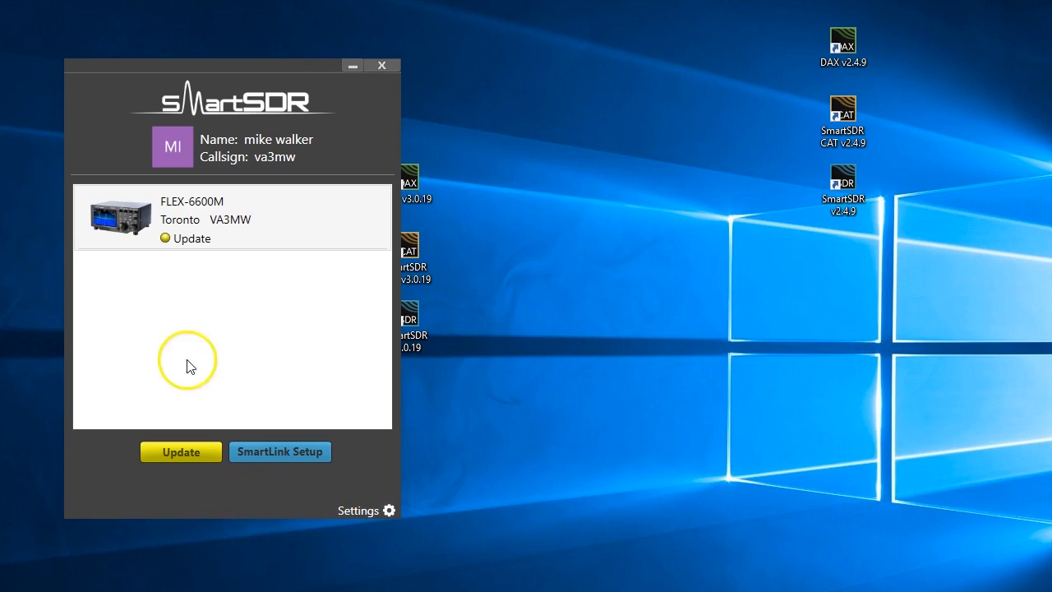
{"action": "mouse_move", "coordinate": [191, 220]}
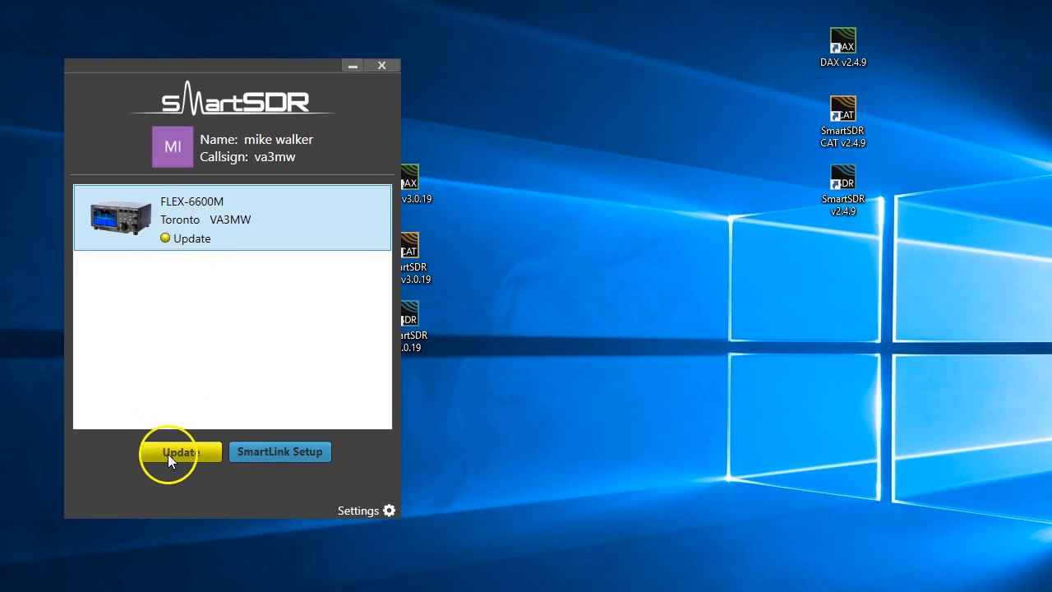
{"action": "left_click", "coordinate": [179, 450]}
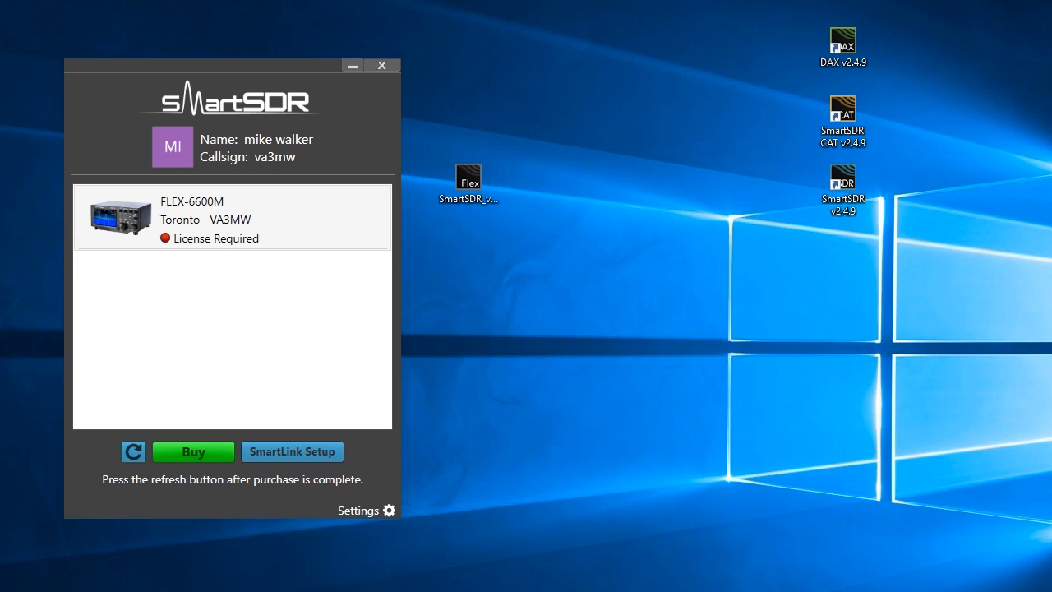
{"action": "mouse_move", "coordinate": [293, 258]}
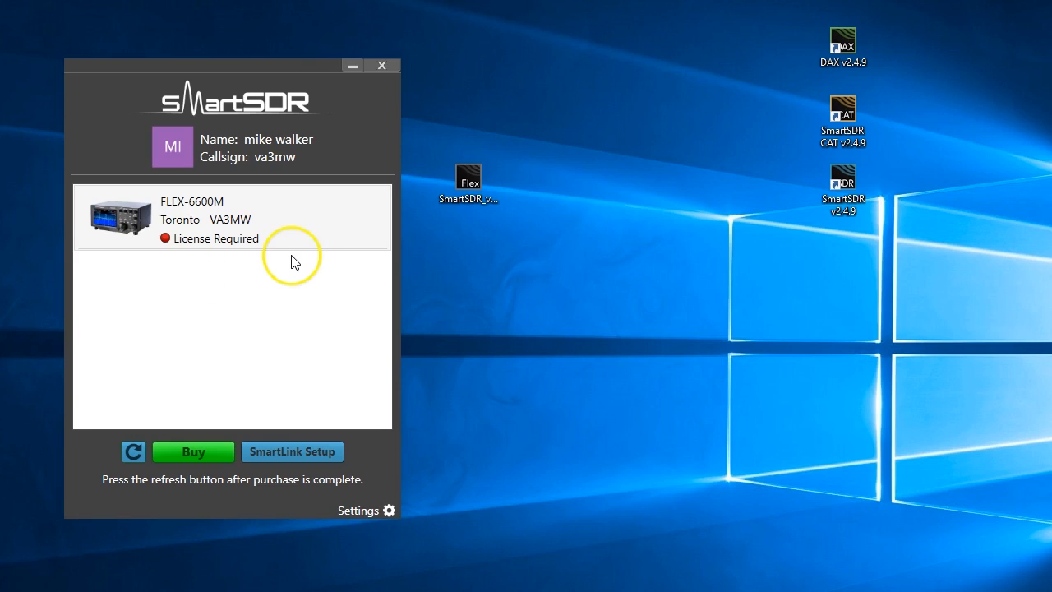
{"action": "mouse_move", "coordinate": [294, 236]}
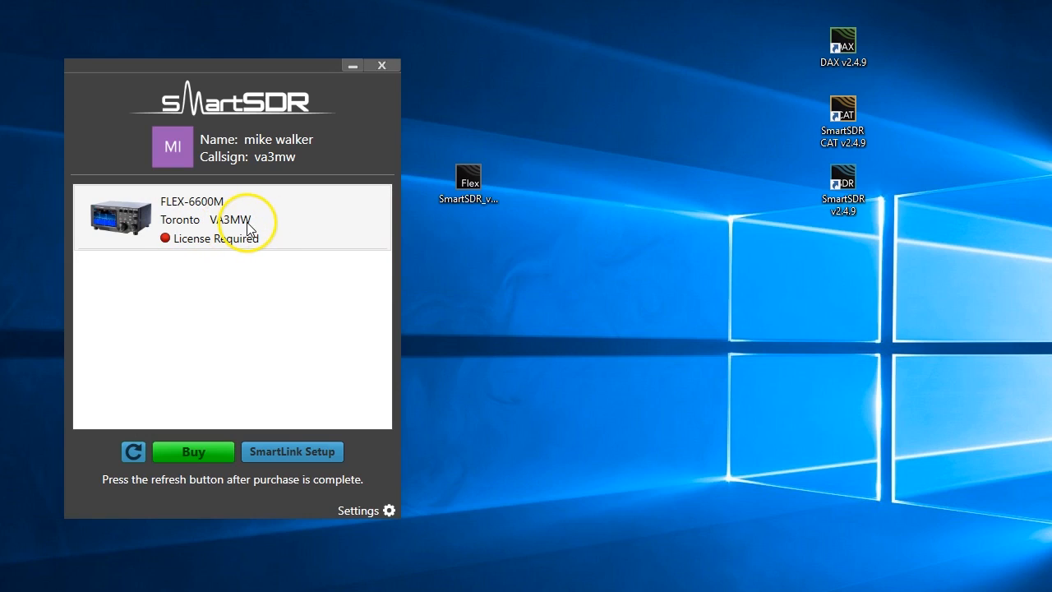
{"action": "mouse_move", "coordinate": [260, 212]}
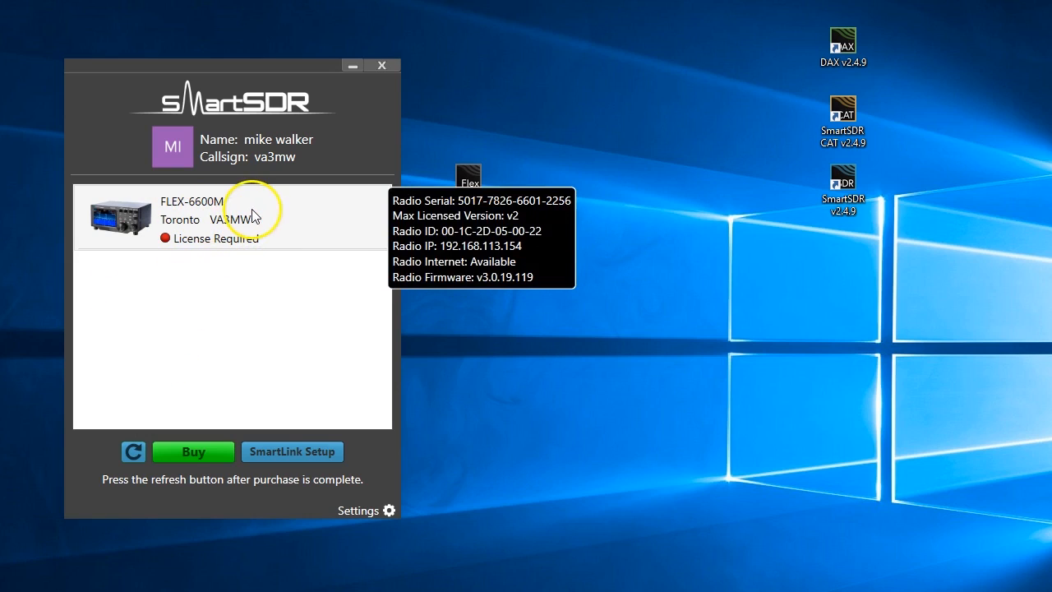
{"action": "mouse_move", "coordinate": [337, 223]}
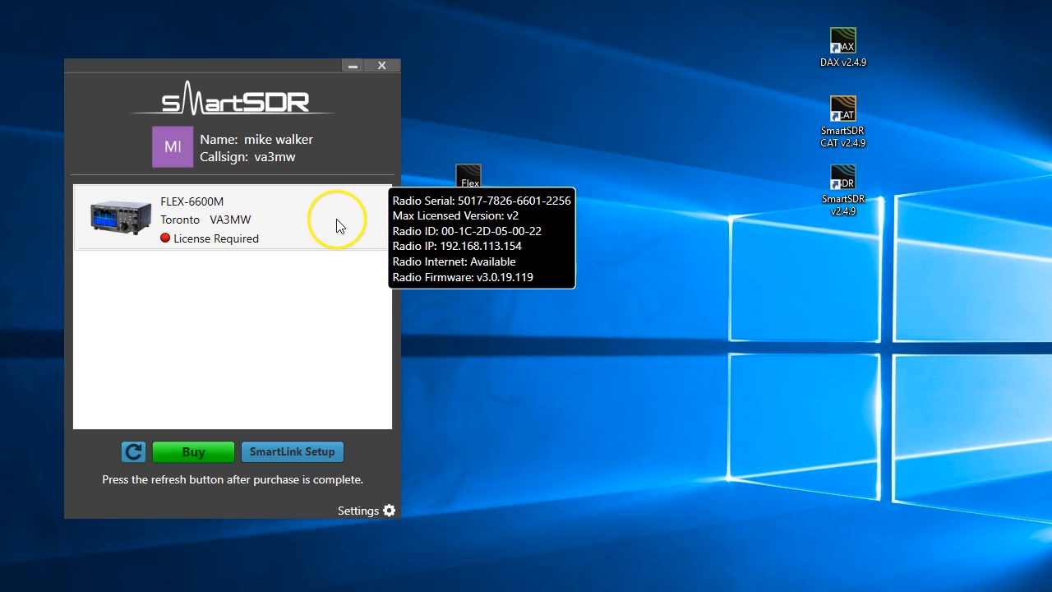
{"action": "mouse_move", "coordinate": [328, 225]}
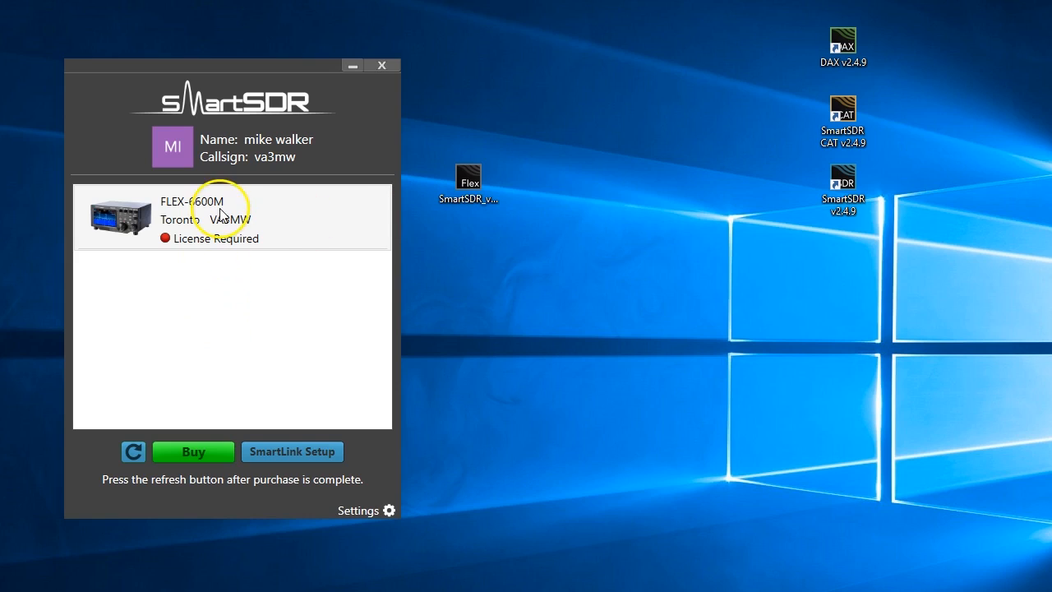
{"action": "mouse_move", "coordinate": [200, 224]}
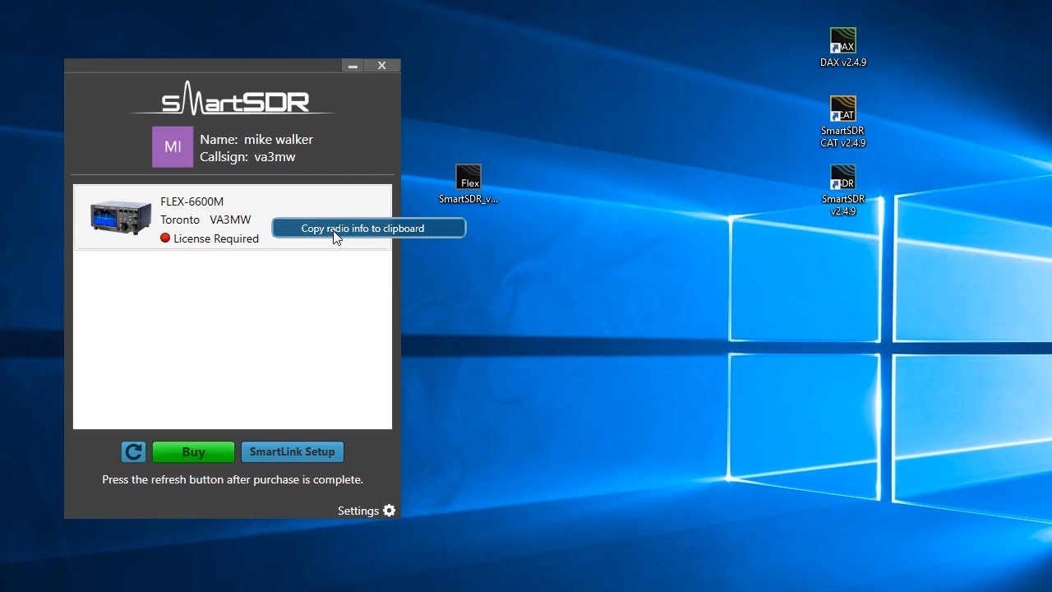
- Copy the FLEX-6600M's radio info, including its Radio ID, to the clipboard
{"action": "left_click", "coordinate": [368, 227]}
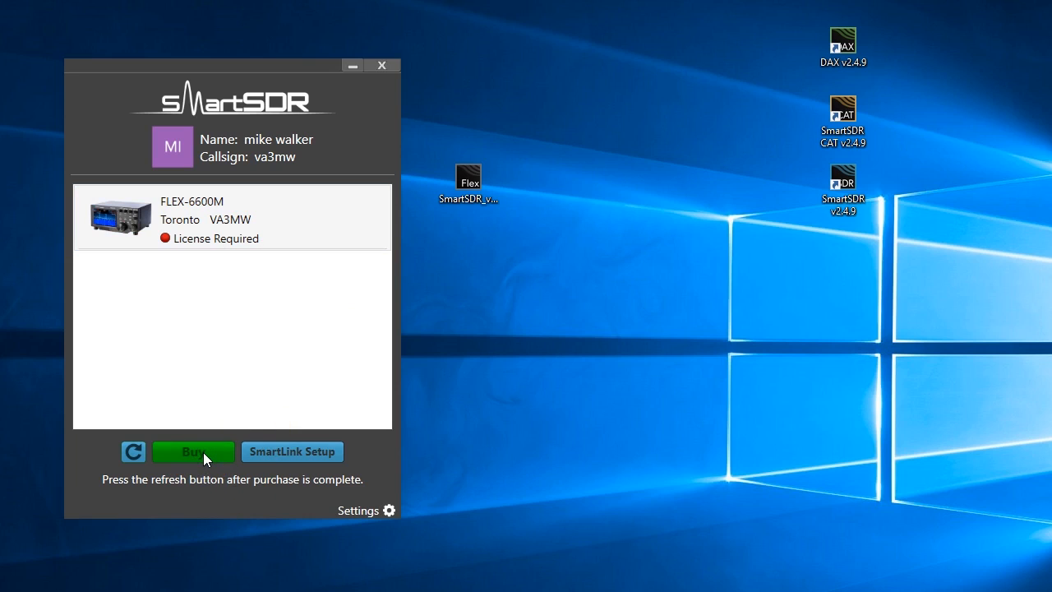
- Go to the FlexRadio Store and proceed to checkout with the $199 SmartSDR Version 3 licence
{"action": "left_click", "coordinate": [194, 451]}
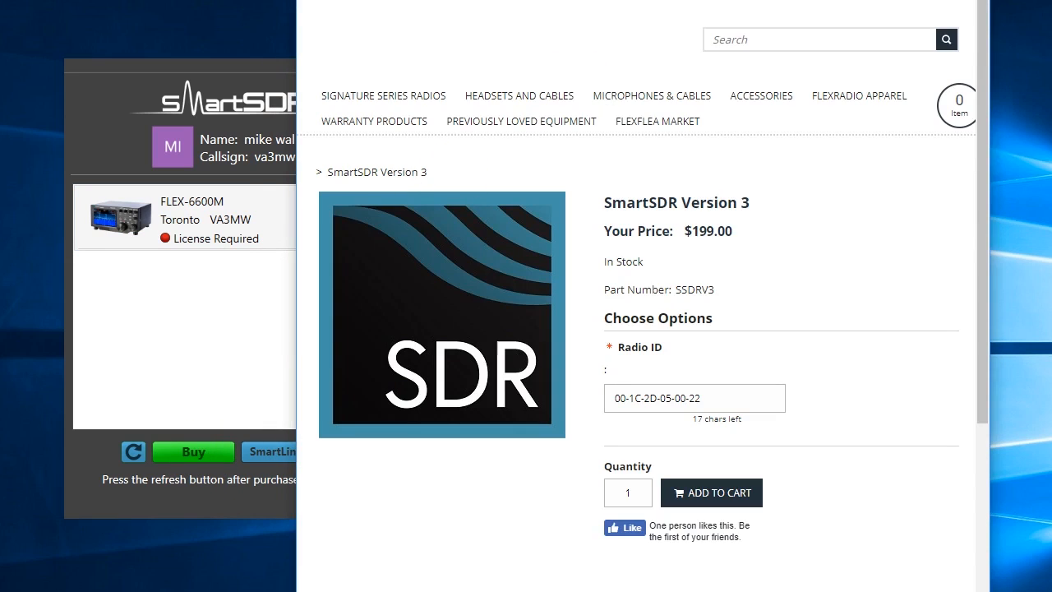
{"action": "left_click", "coordinate": [710, 494]}
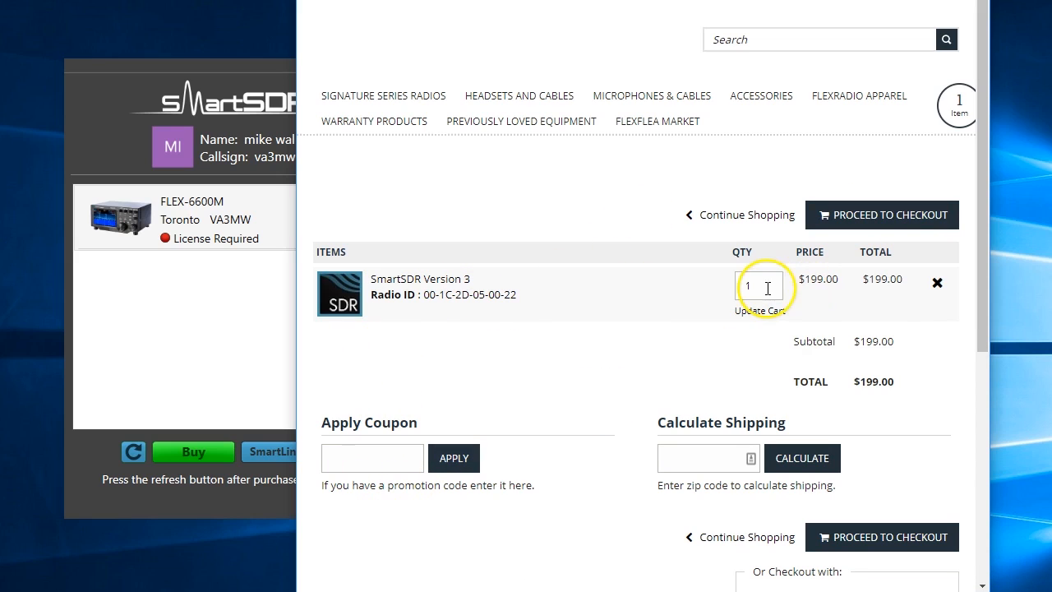
{"action": "mouse_move", "coordinate": [750, 353]}
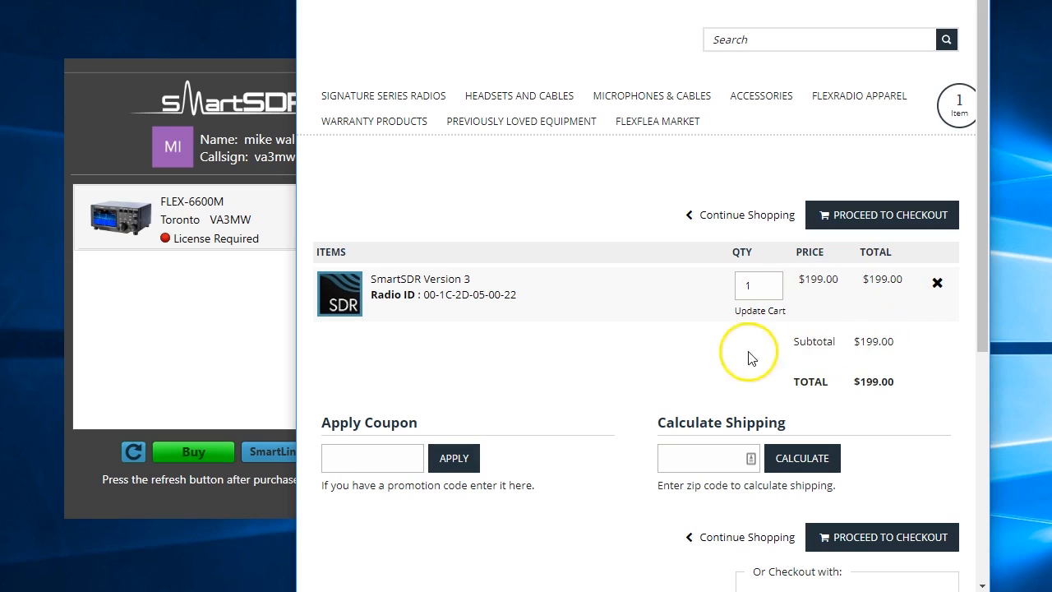
{"action": "mouse_move", "coordinate": [860, 550]}
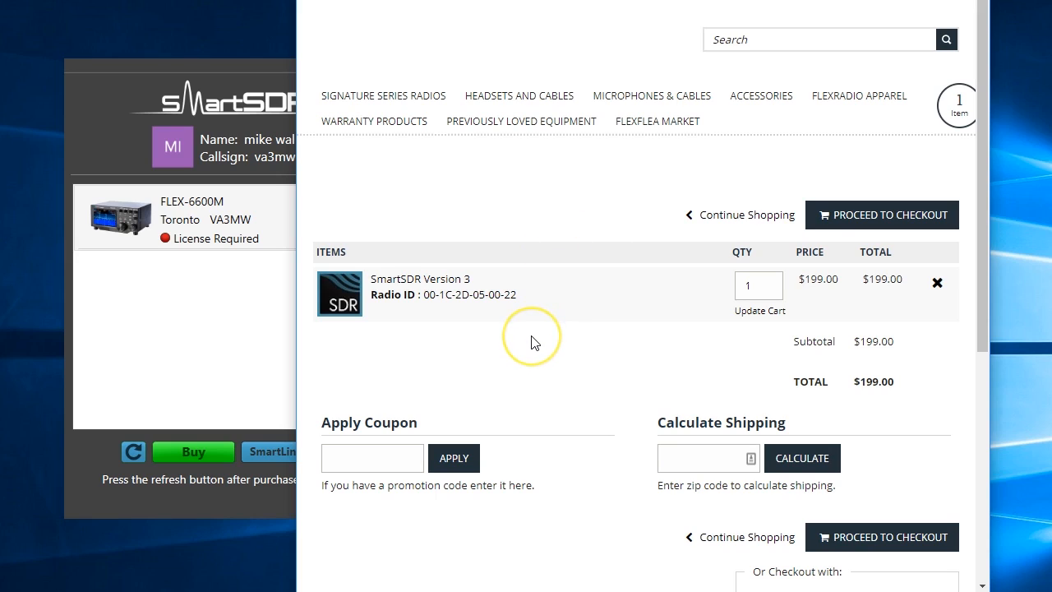
{"action": "mouse_move", "coordinate": [637, 536]}
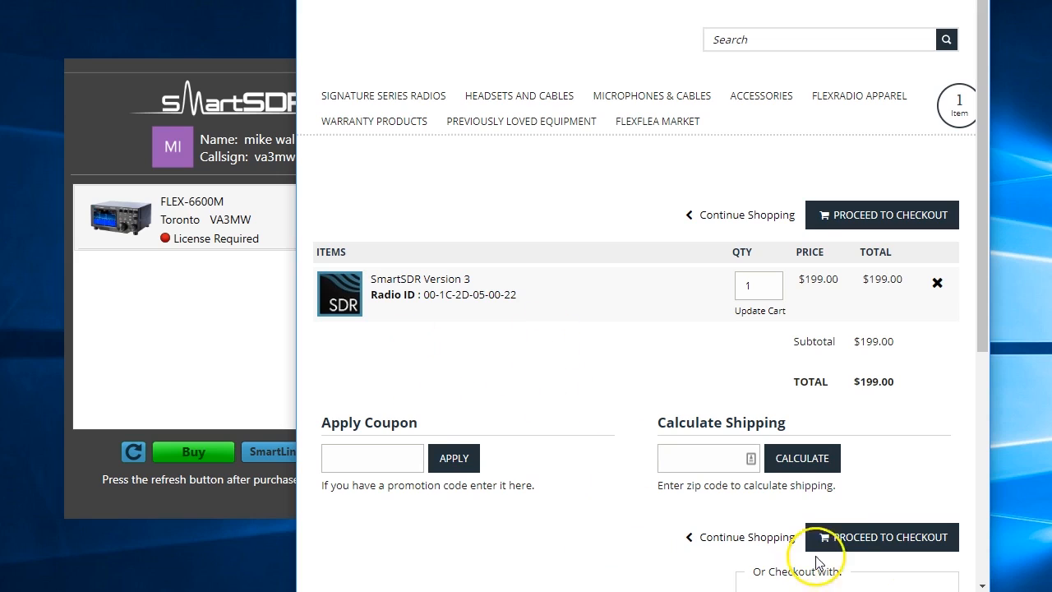
{"action": "left_click", "coordinate": [881, 536]}
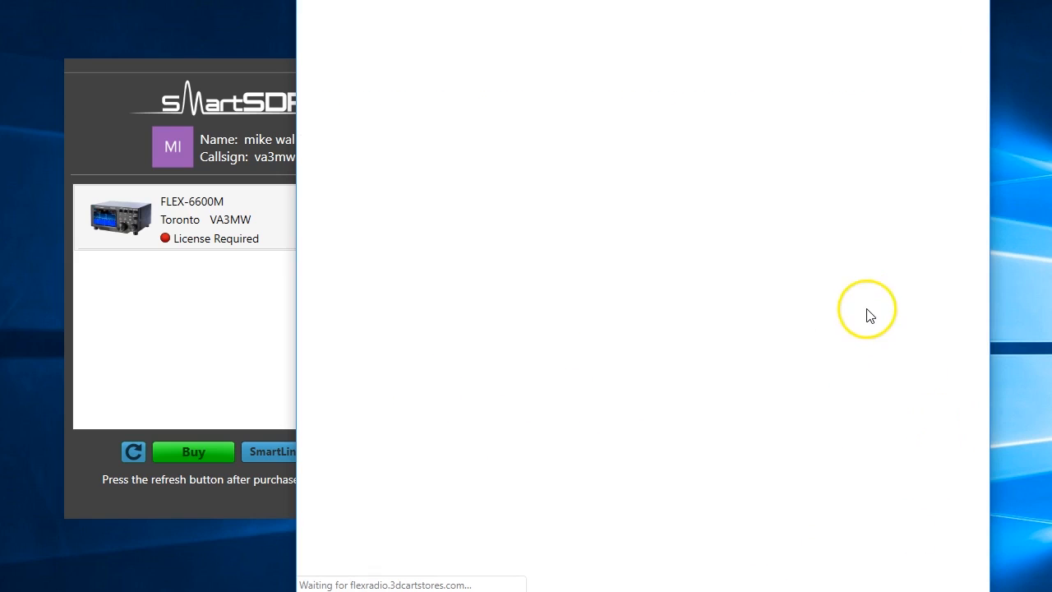
{"action": "mouse_move", "coordinate": [707, 168]}
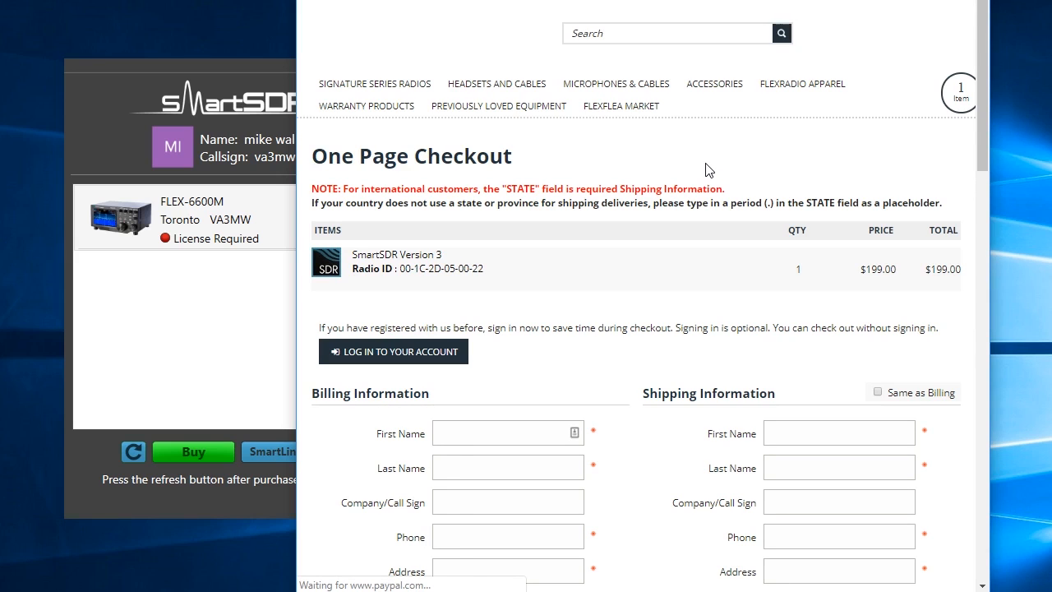
- Fill in the One Page Checkout billing details and complete the SmartSDR Version 3 order
{"action": "scroll", "scroll_direction": "down", "scroll_amount": 3}
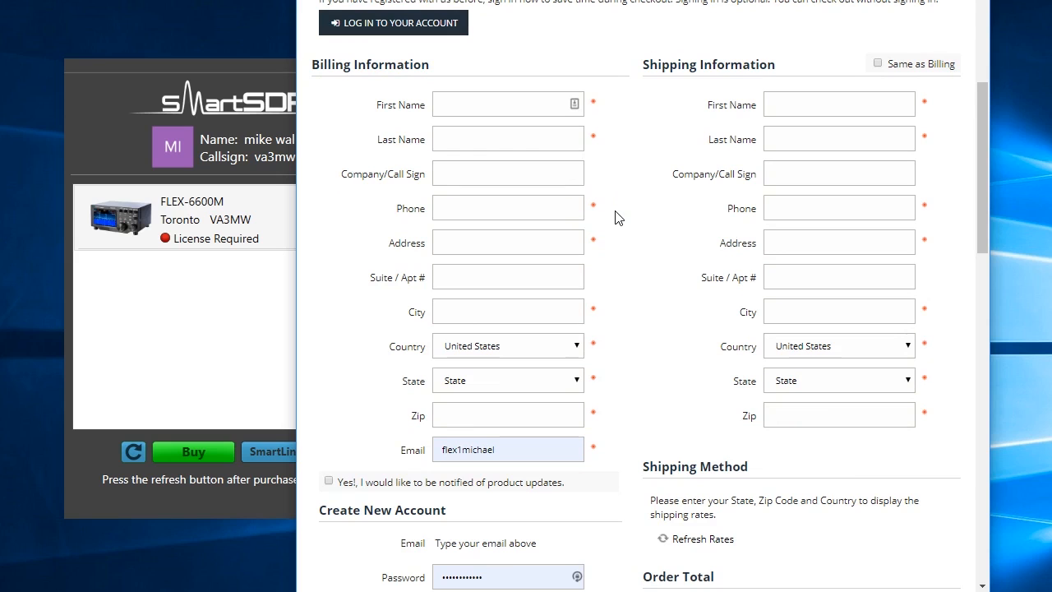
{"action": "left_click", "coordinate": [494, 106]}
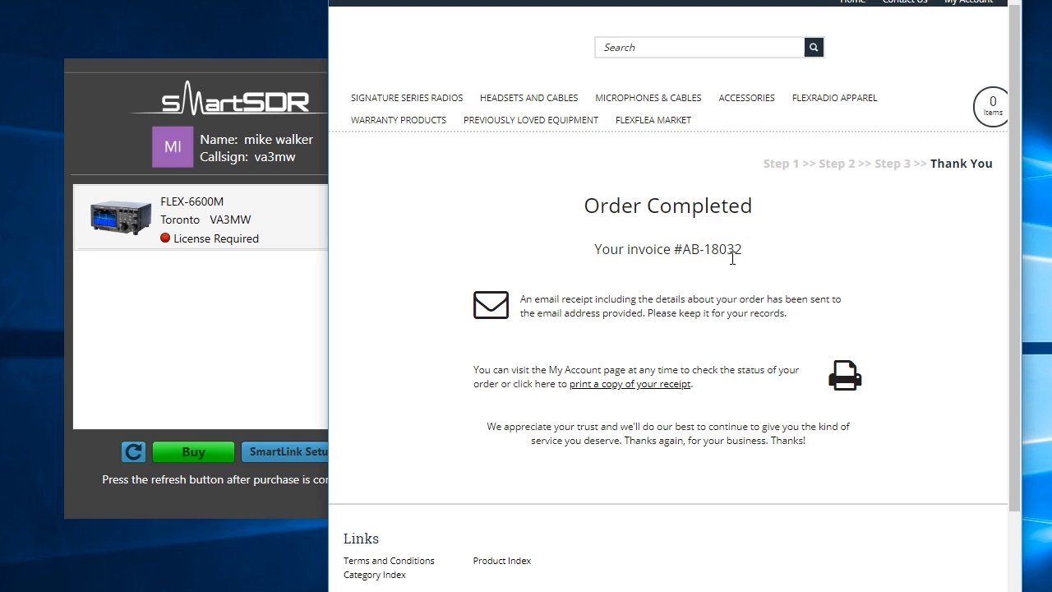
{"action": "scroll", "scroll_direction": "down", "scroll_amount": 3}
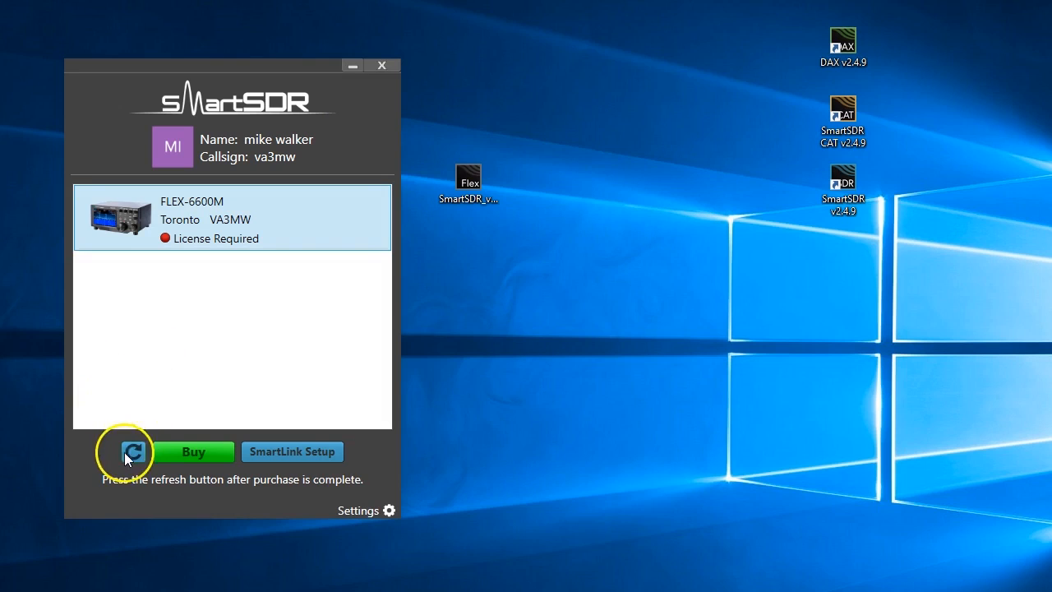
- Refresh the licence state so the FLEX-6600M shows Available, then connect to it
{"action": "left_click", "coordinate": [134, 450]}
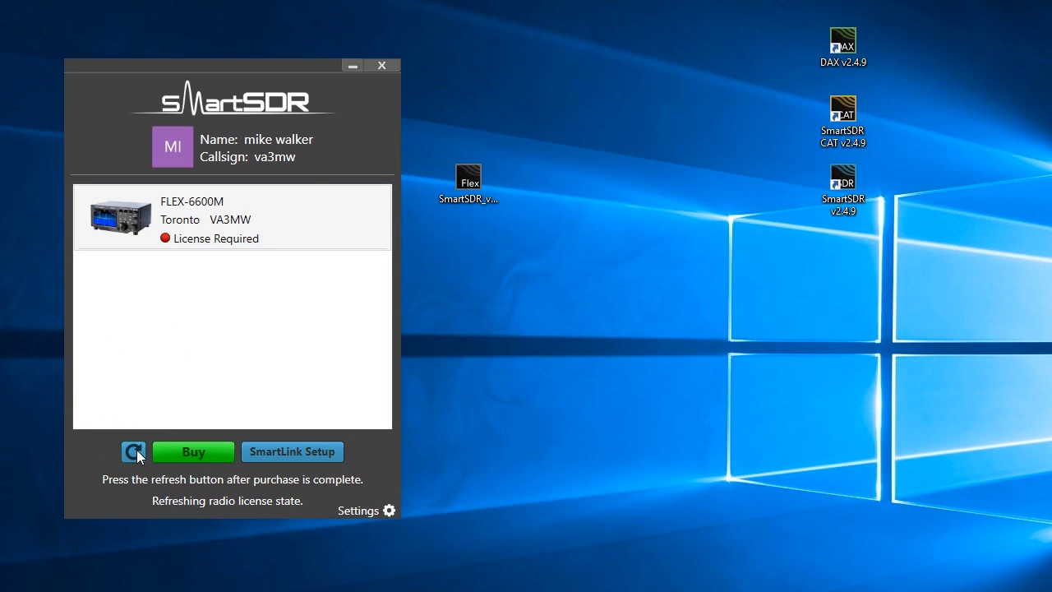
{"action": "left_click", "coordinate": [133, 450]}
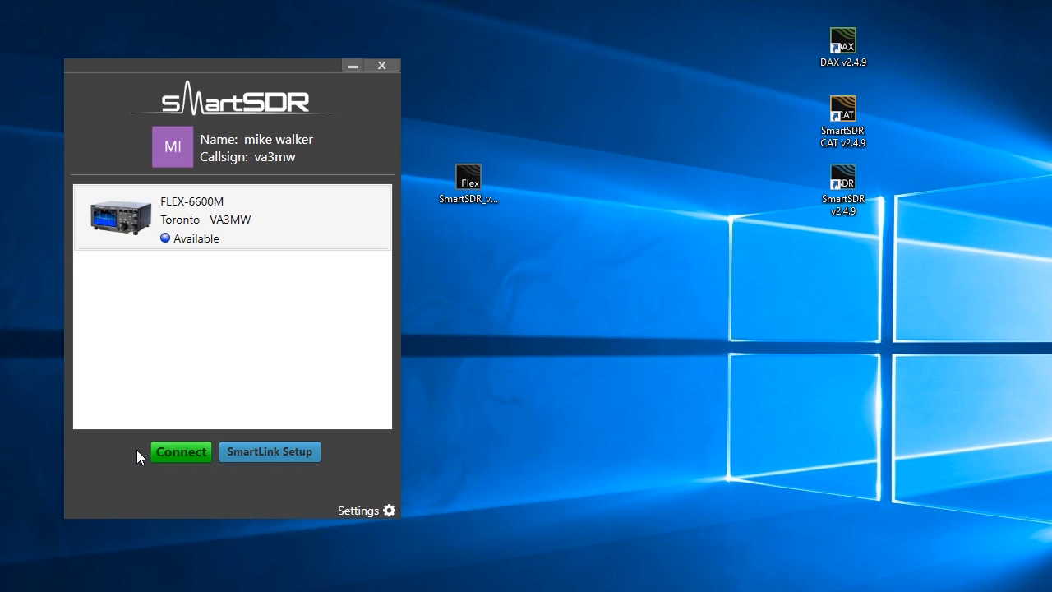
{"action": "left_click", "coordinate": [232, 220]}
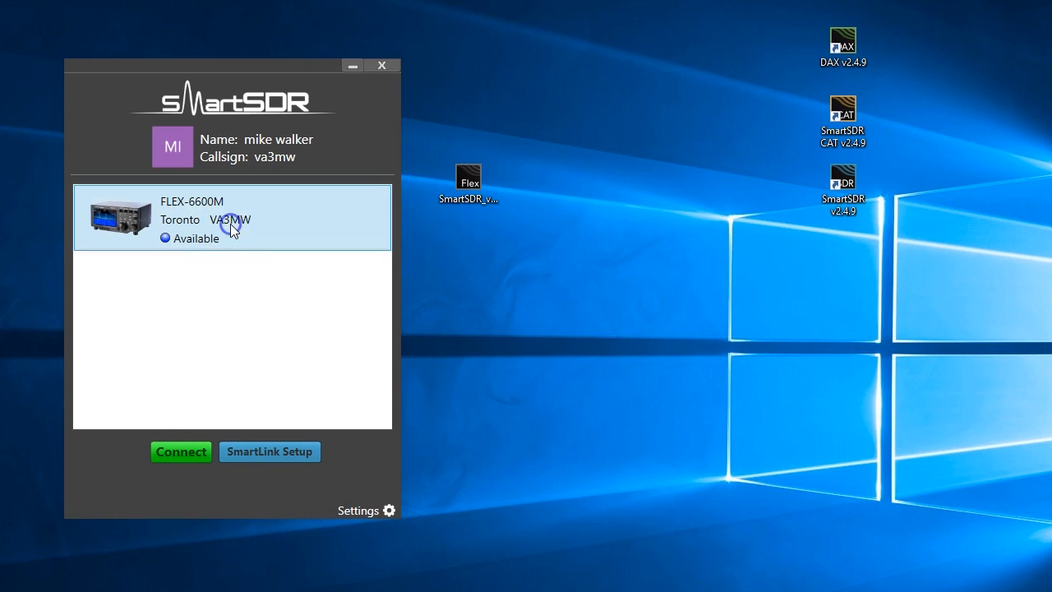
{"action": "left_click", "coordinate": [381, 65]}
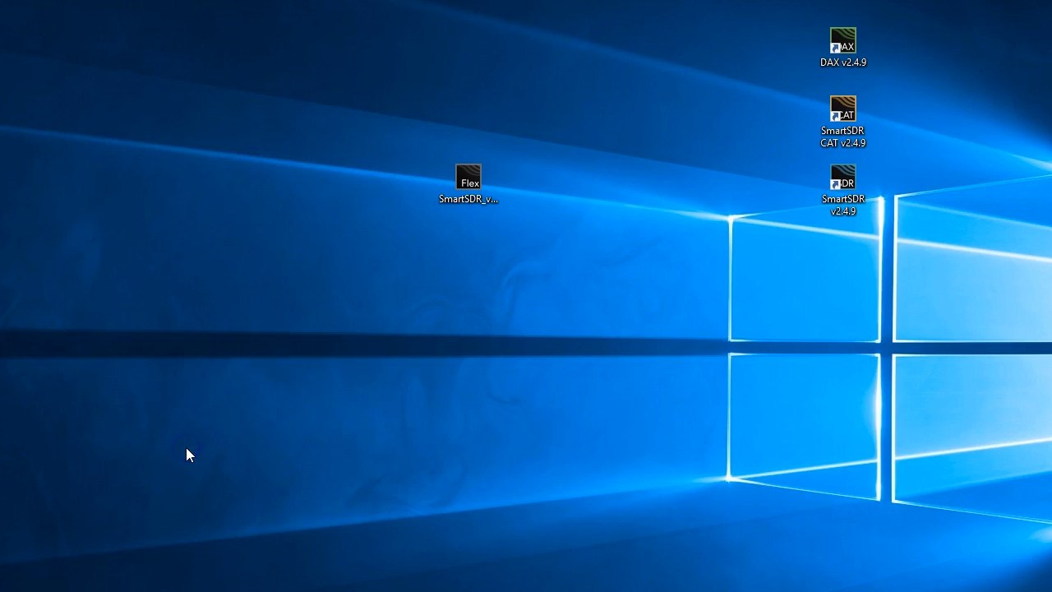
- Review the multiFLEX Stations dashboard listing the Maestro station, then close it
{"action": "double_click", "coordinate": [469, 175]}
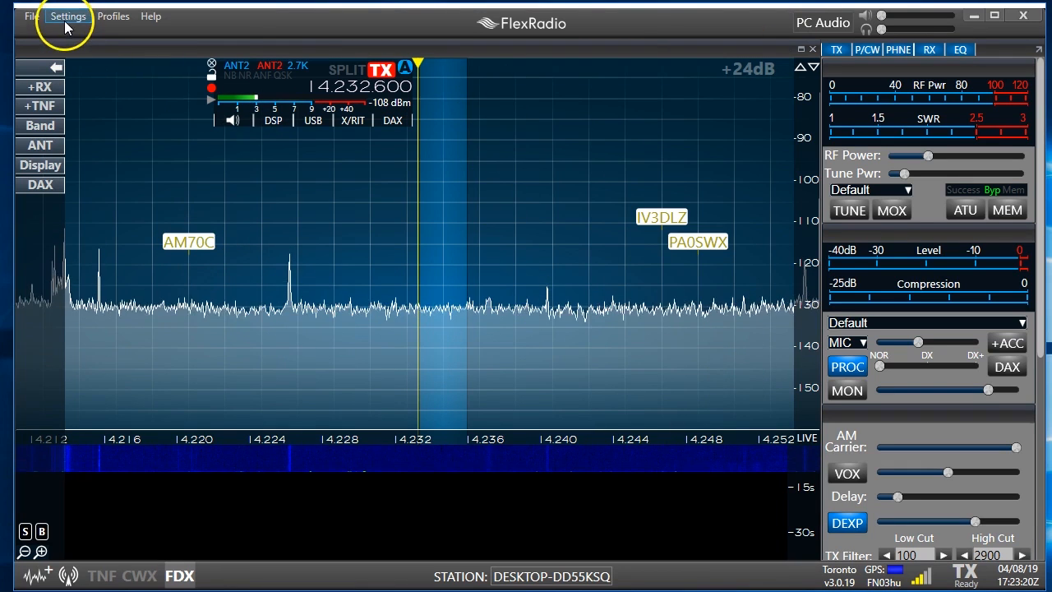
{"action": "left_click", "coordinate": [69, 17]}
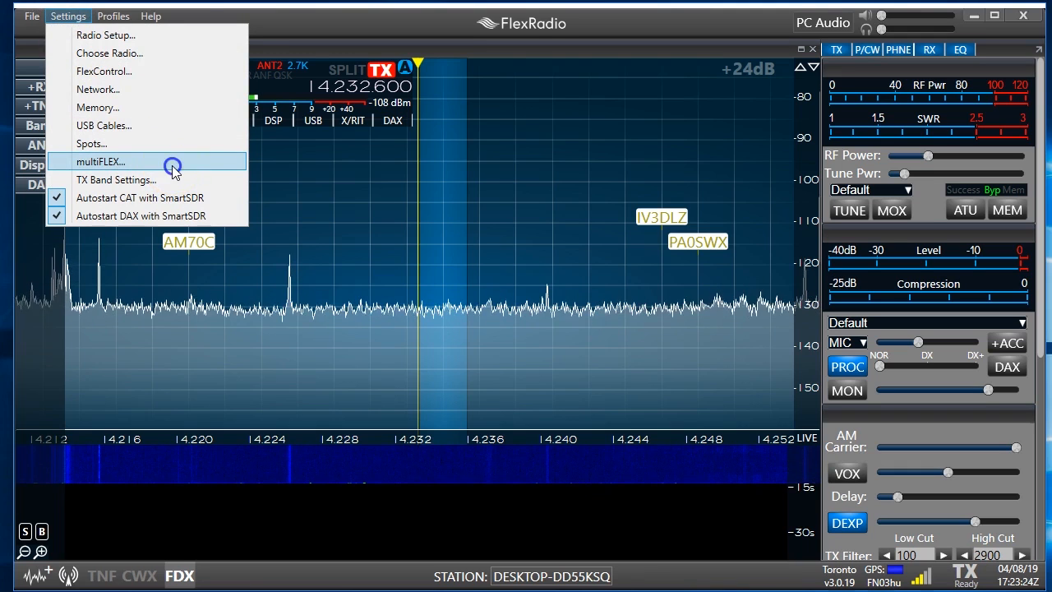
{"action": "left_click", "coordinate": [99, 161]}
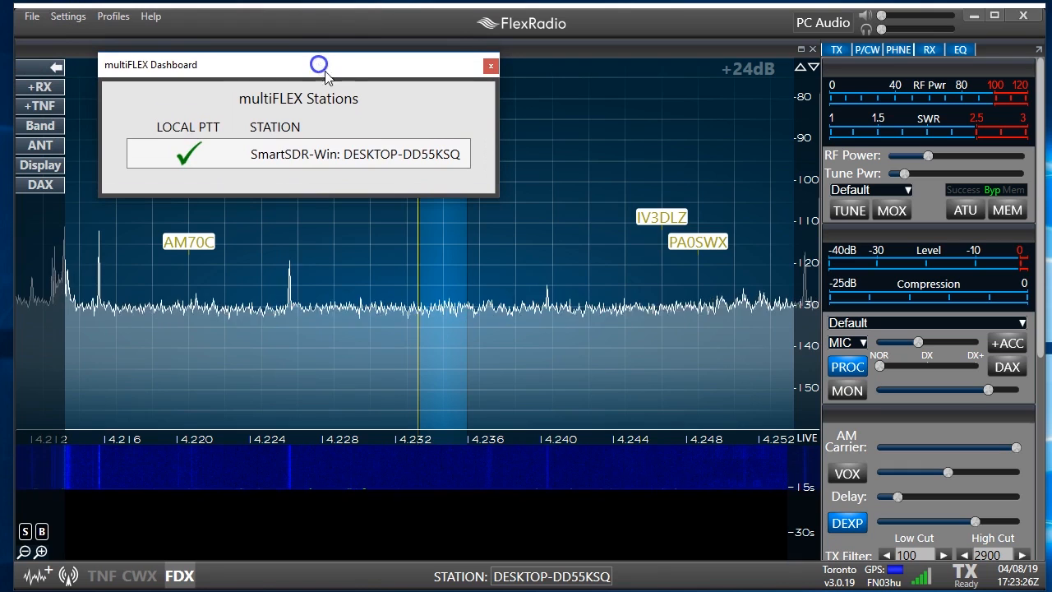
{"action": "mouse_move", "coordinate": [674, 43]}
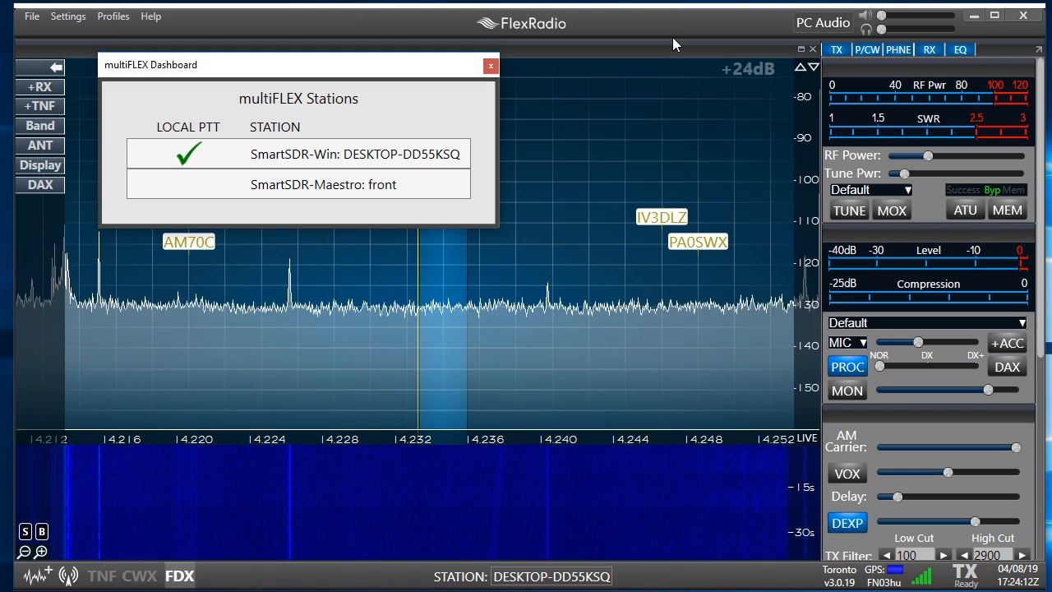
{"action": "mouse_move", "coordinate": [524, 102]}
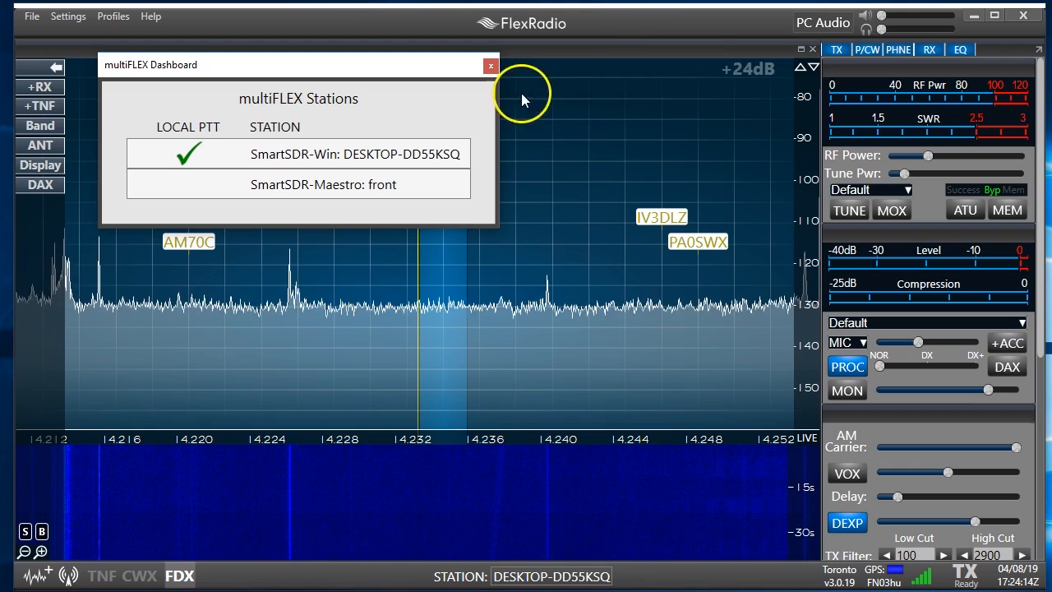
{"action": "mouse_move", "coordinate": [480, 65]}
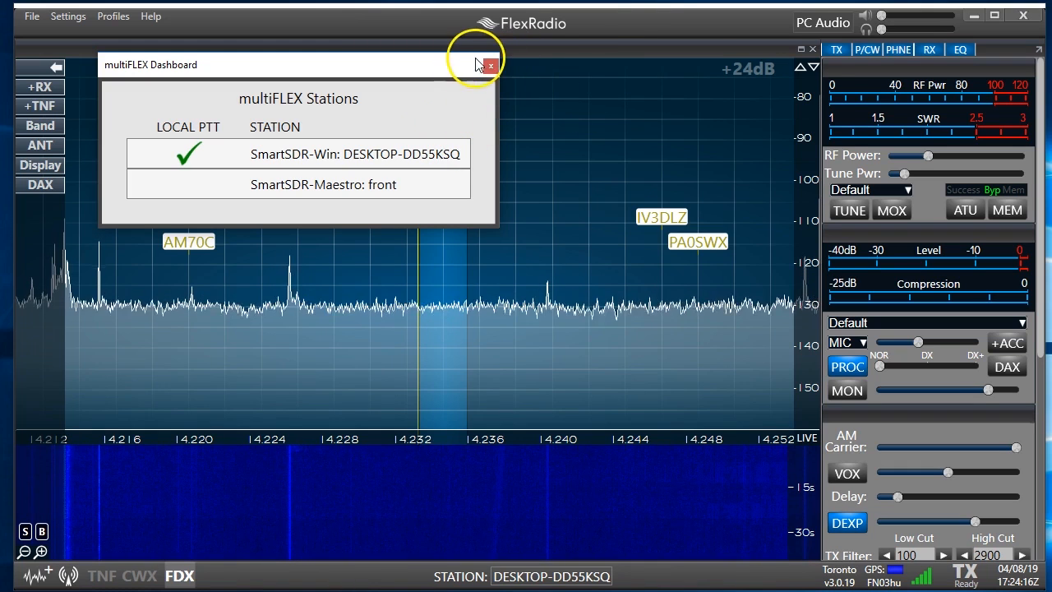
{"action": "left_click", "coordinate": [487, 66]}
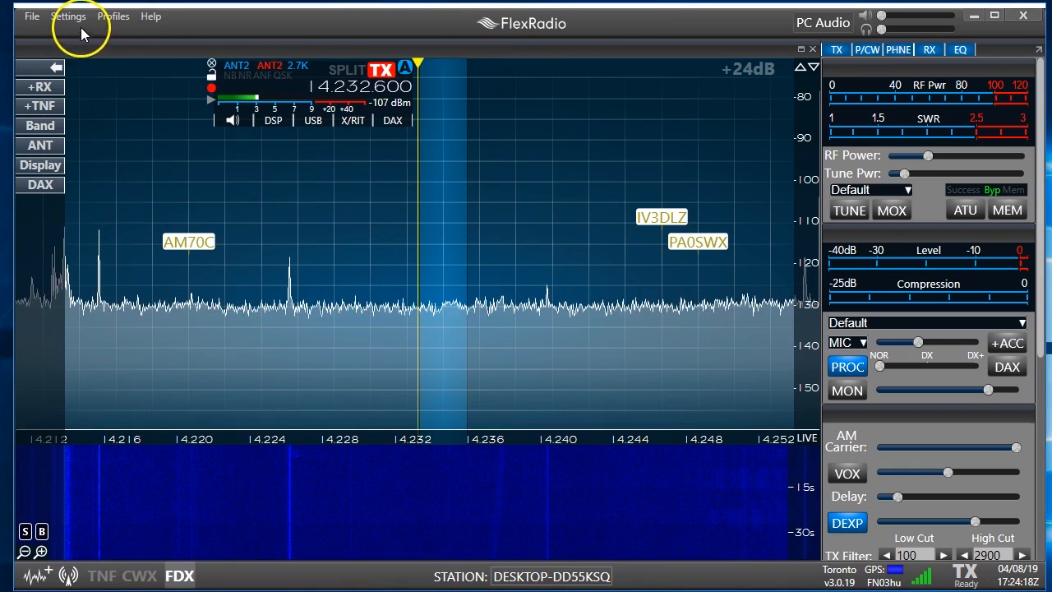
- Review the TX Band Settings table of RF and Tune power per band
{"action": "left_click", "coordinate": [69, 16]}
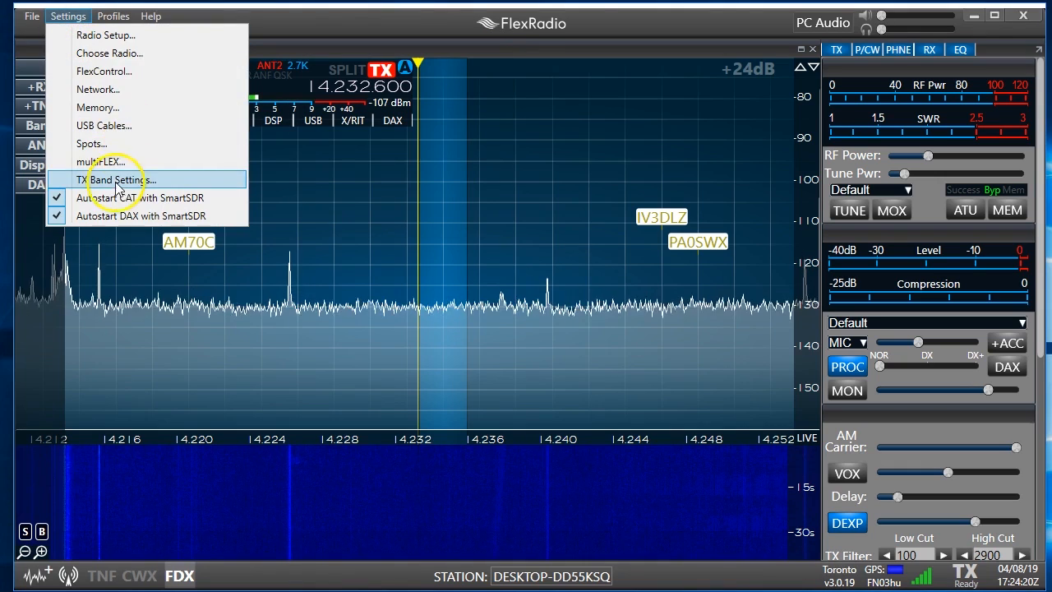
{"action": "left_click", "coordinate": [118, 179]}
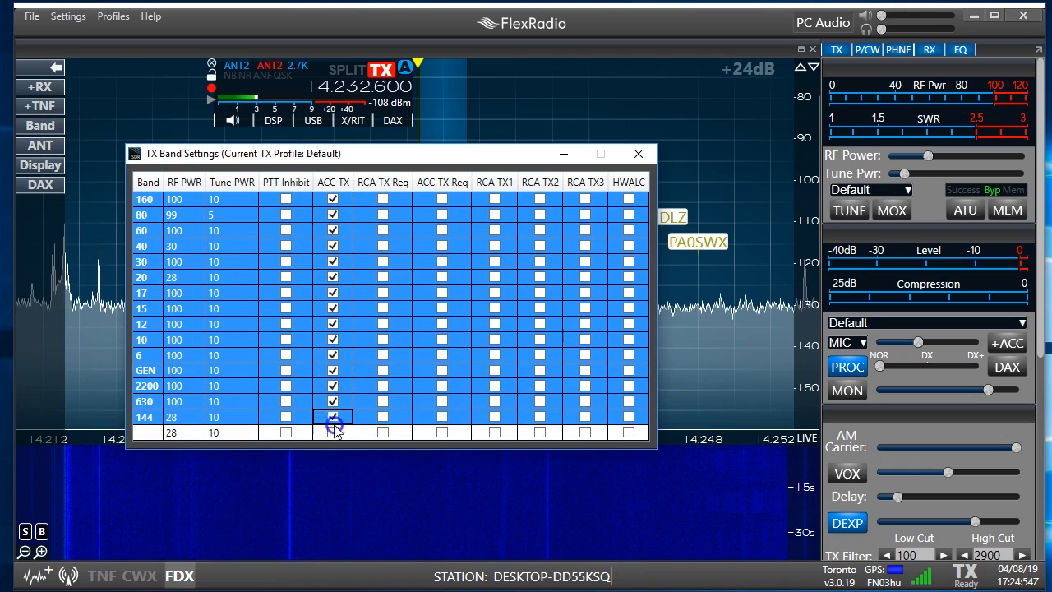
{"action": "left_click", "coordinate": [332, 431]}
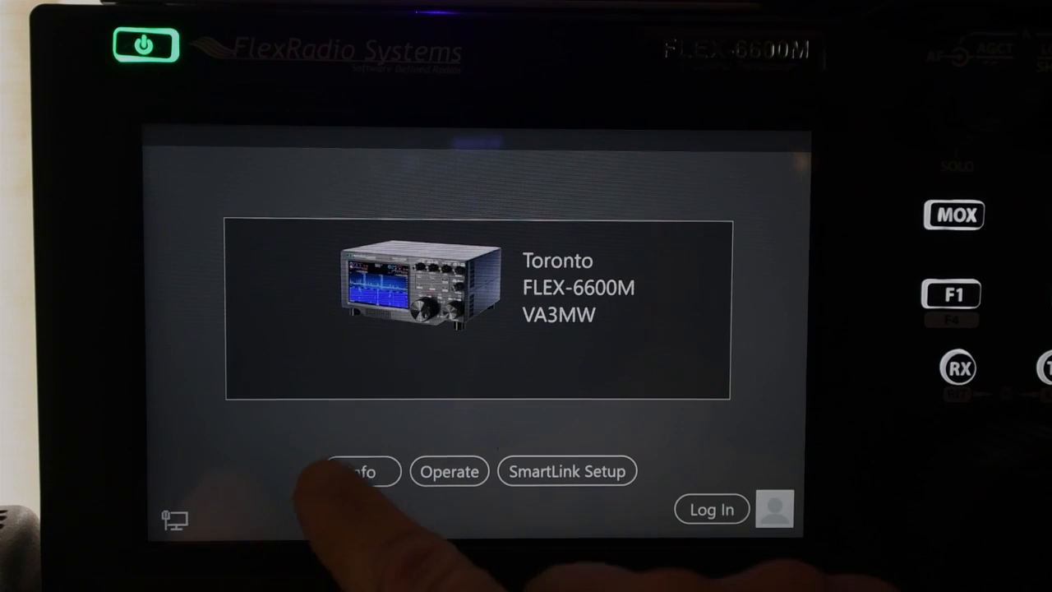
- Check the radio info showing firmware v2.4.9, then bring up the Select a Version list
{"action": "left_click", "coordinate": [362, 470]}
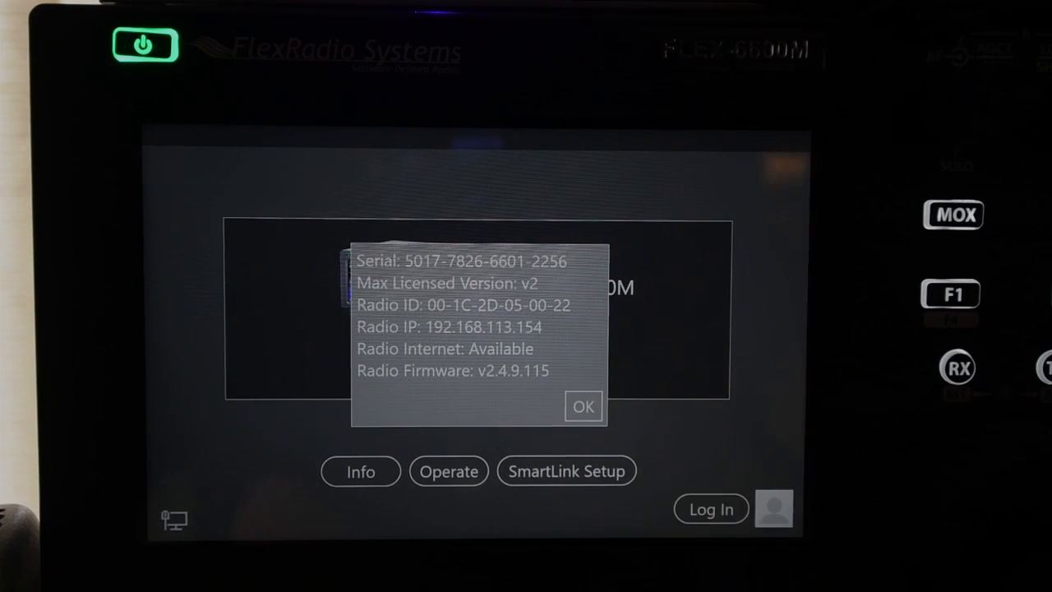
{"action": "left_click", "coordinate": [582, 406]}
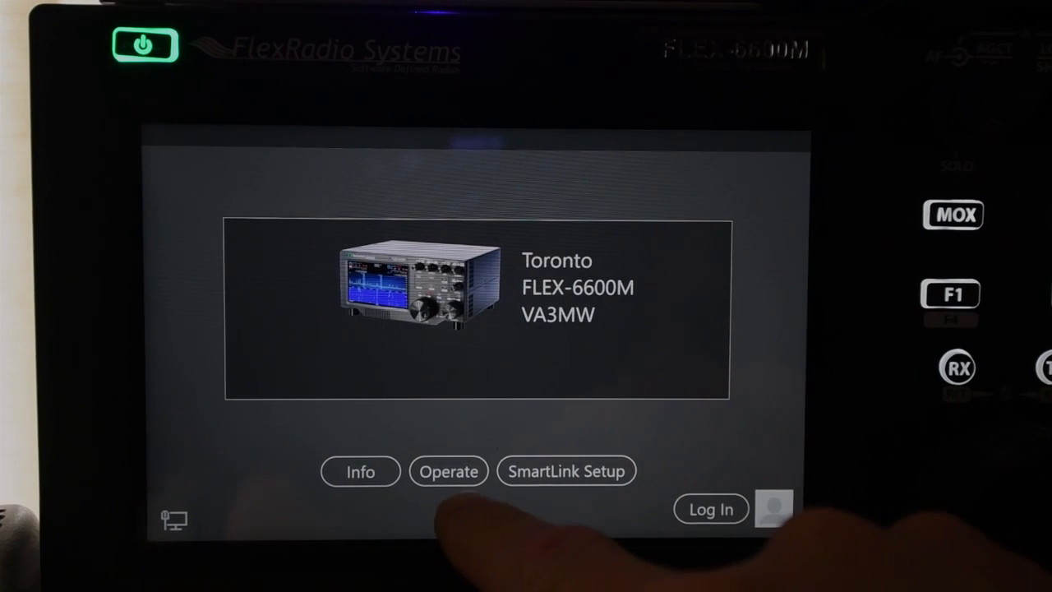
{"action": "left_click", "coordinate": [447, 470]}
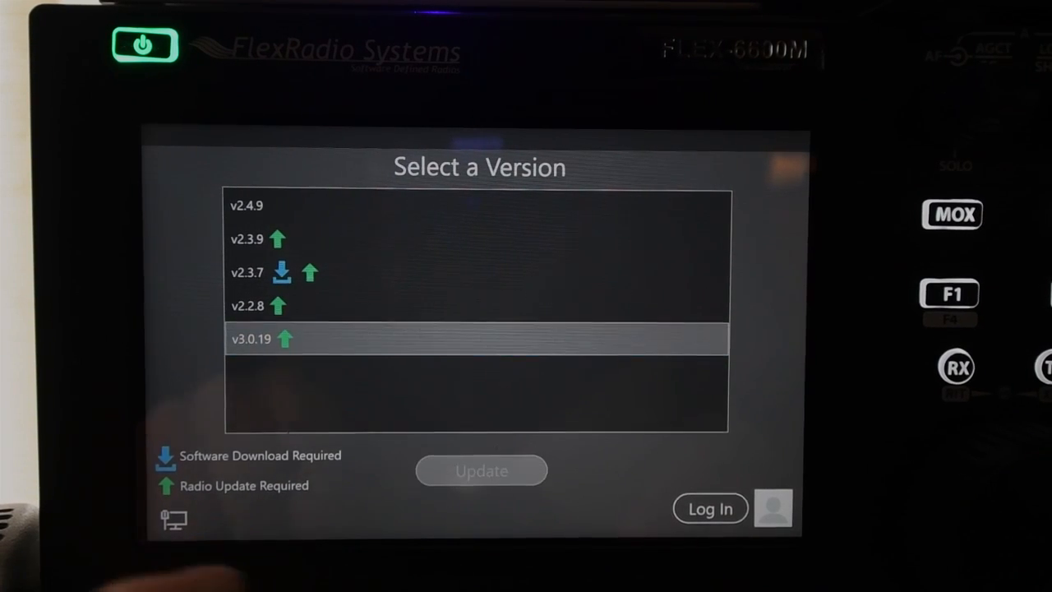
- Update the radio to v3.0.19 so it becomes the current version
{"action": "left_click", "coordinate": [480, 470]}
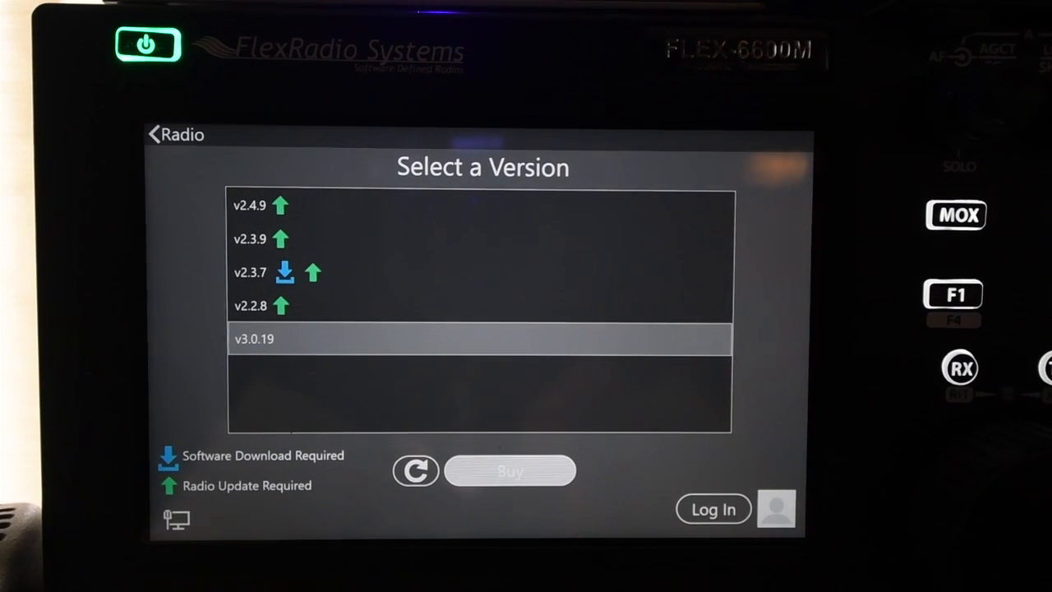
- Add the $199 SmartSDR Version 3 licence for radio 00-1C-2D-05-00-22 to the cart
{"action": "left_click", "coordinate": [510, 471]}
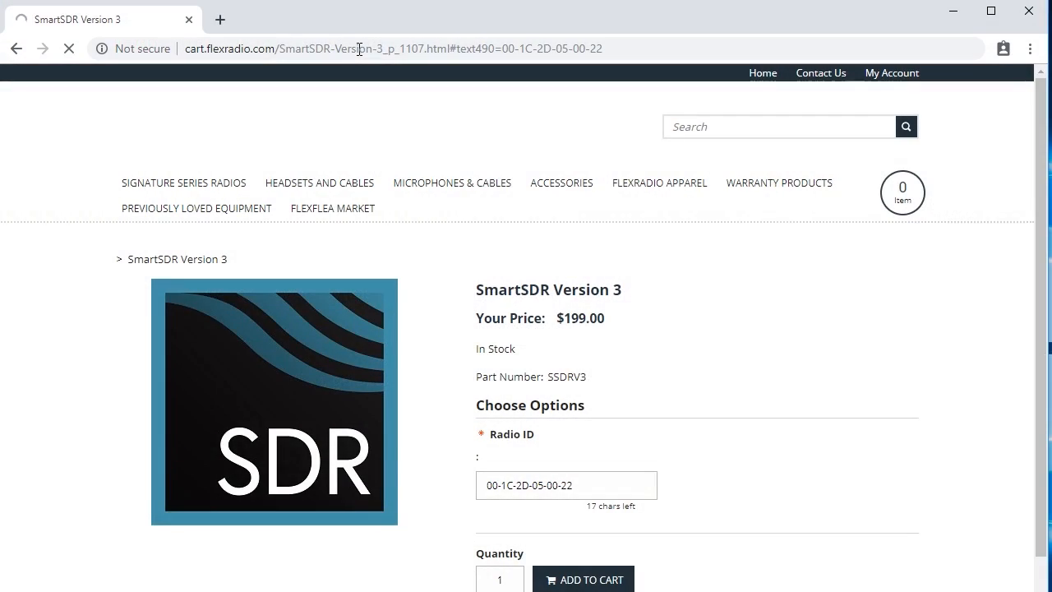
{"action": "left_click", "coordinate": [582, 579]}
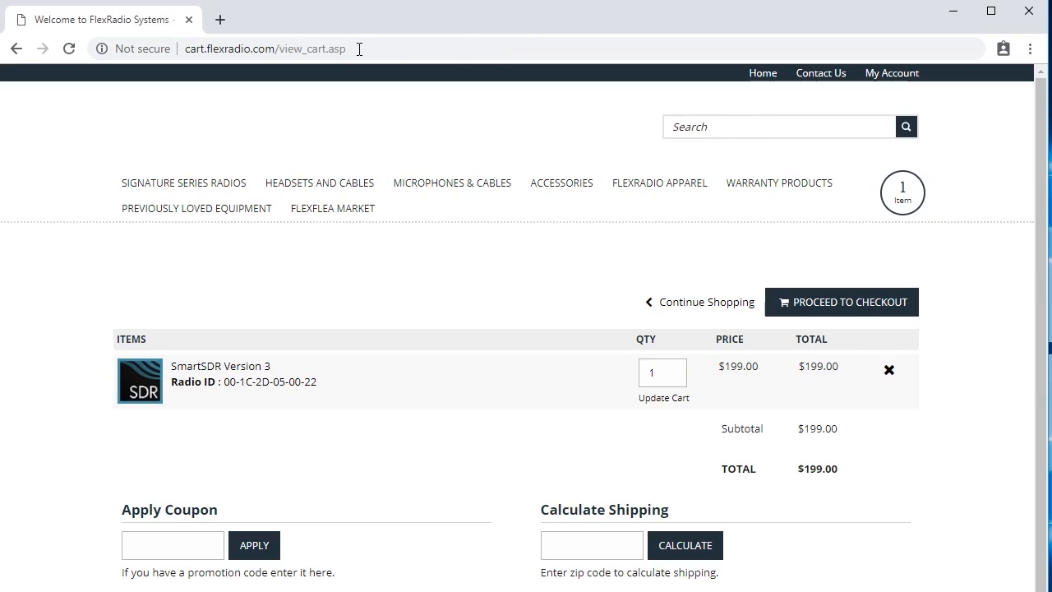